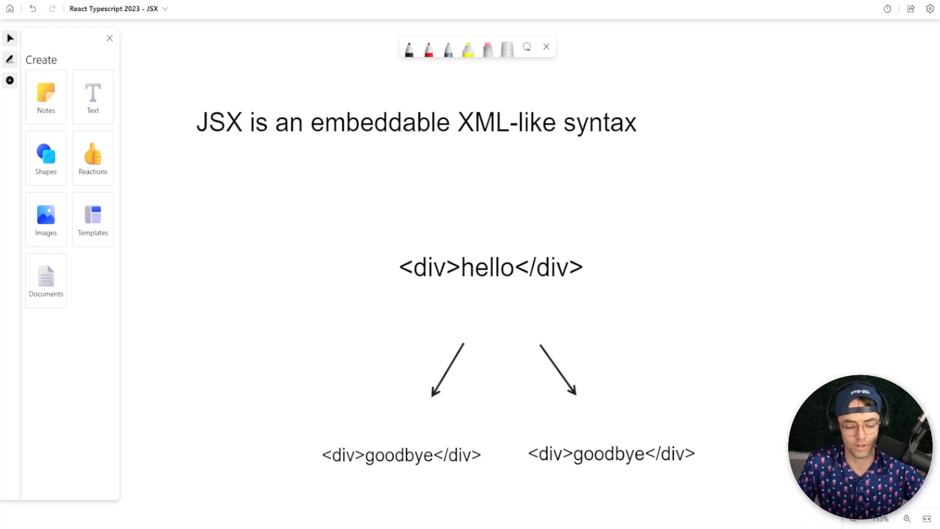
Step: Pan the whiteboard from the <div>hello</div> text down to the Strings section
click(489, 267)
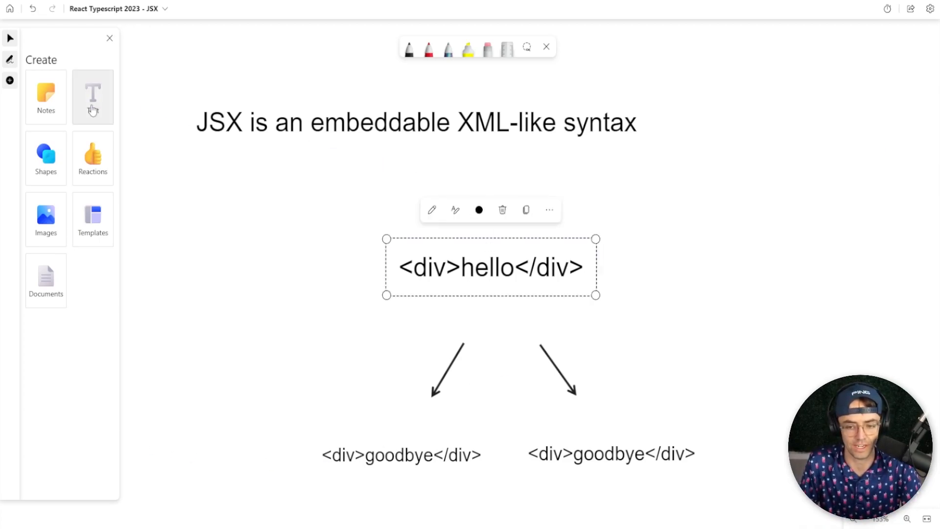
mouse_move(93, 108)
text(React.createElement("div"))
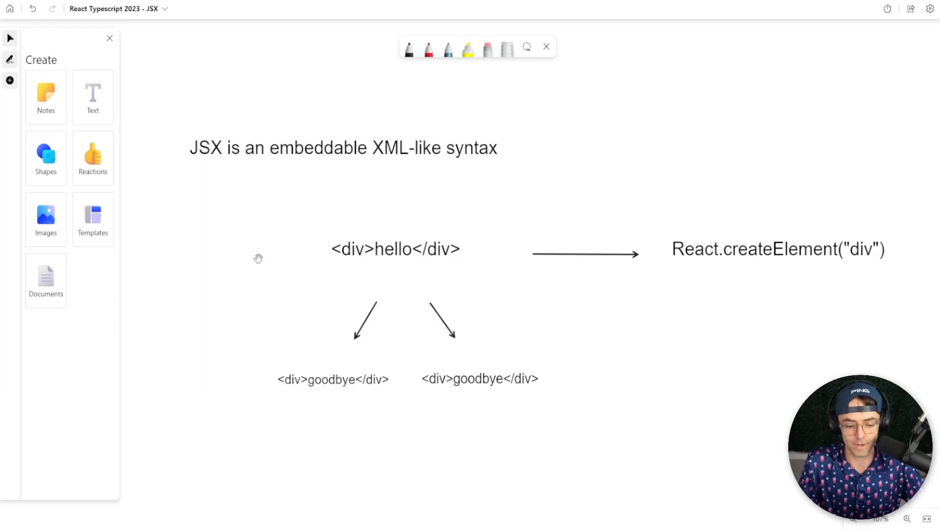
mouse_move(668, 296)
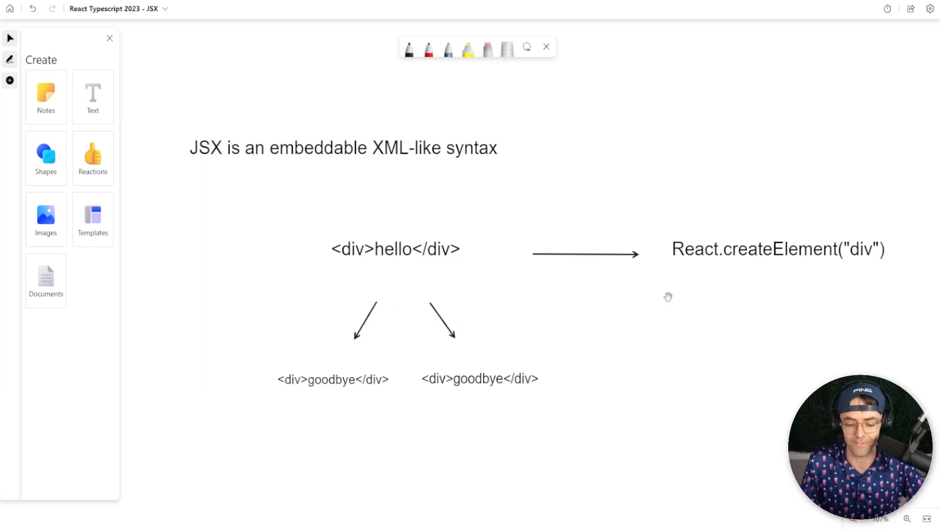
click(779, 249)
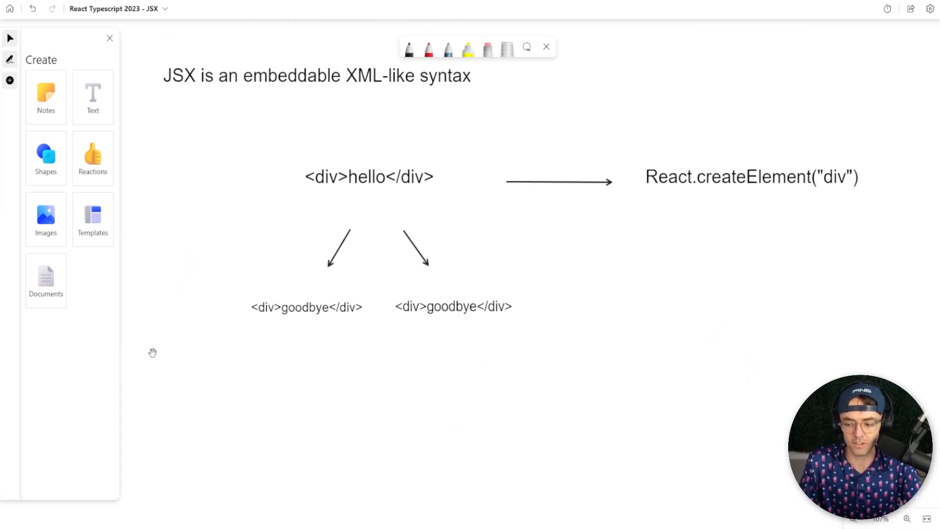
scroll(down, 3)
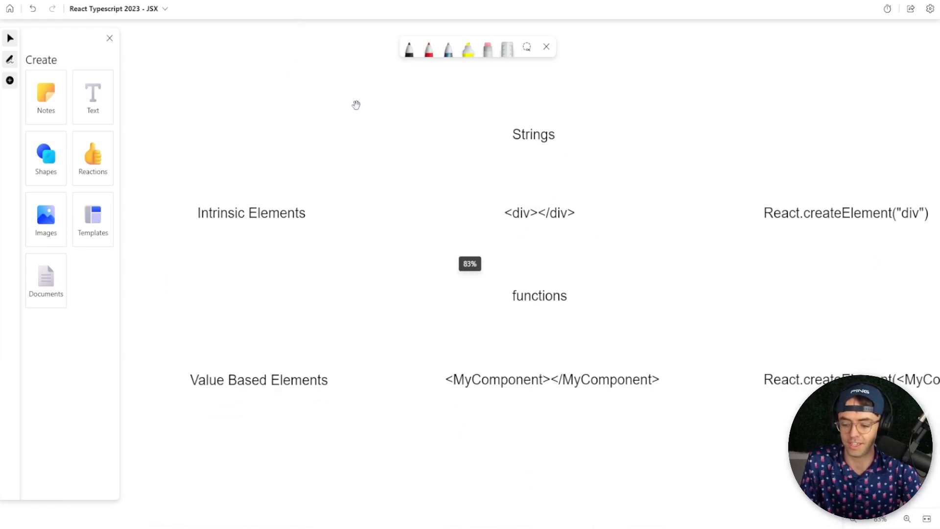
scroll(down, 3)
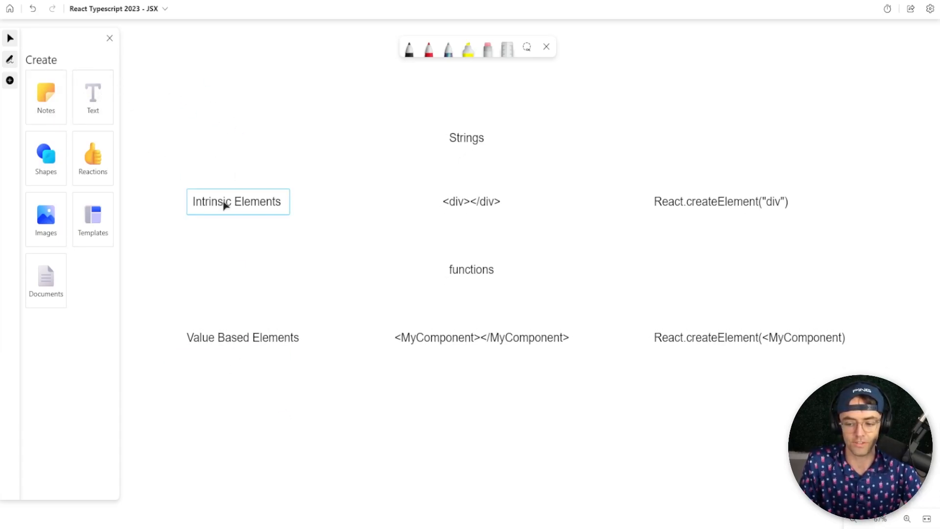
Step: Edit the <div></div> text box and draw a red arrow to React.createElement("div")
click(471, 202)
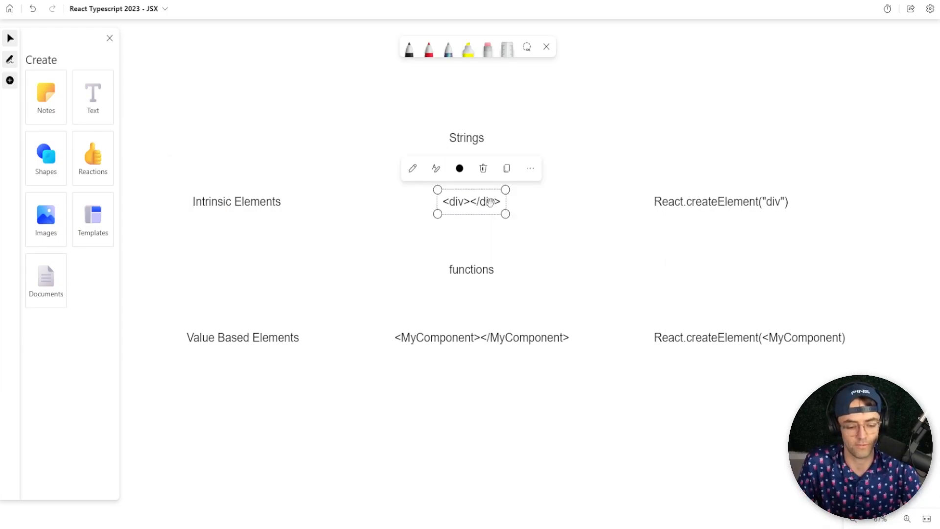
mouse_move(264, 218)
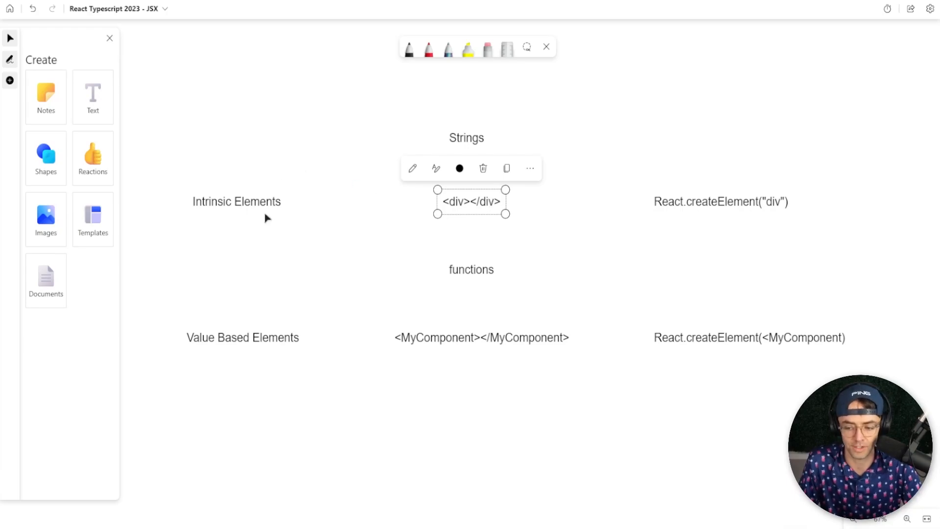
mouse_move(291, 240)
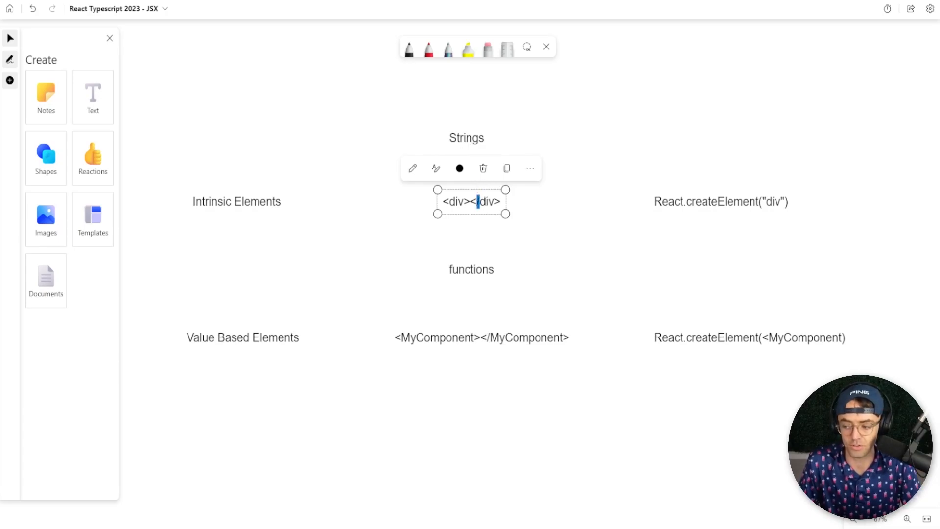
text(/)
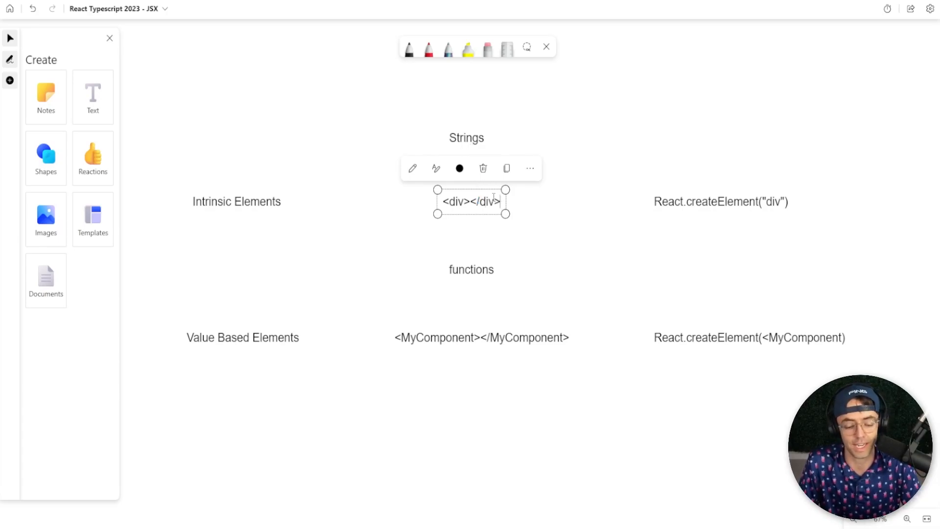
double_click(456, 202)
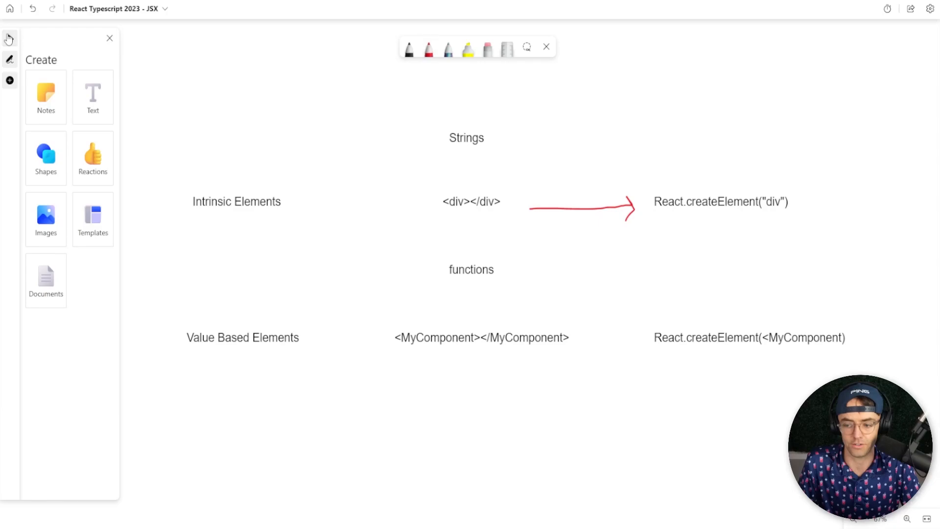
Step: With the red pen, draw an arrow to React.createElement(<MyComponent) and an upward arrow at its component argument
click(427, 47)
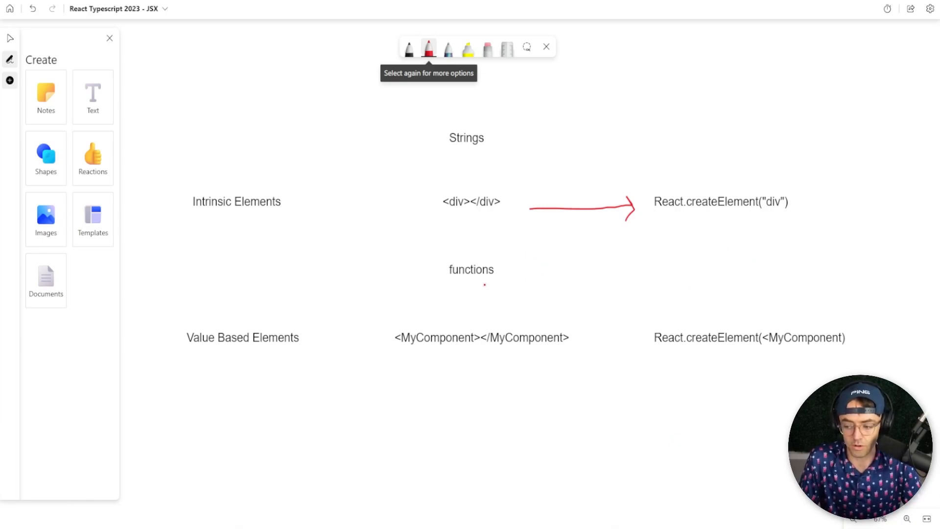
drag(591, 345, 630, 344)
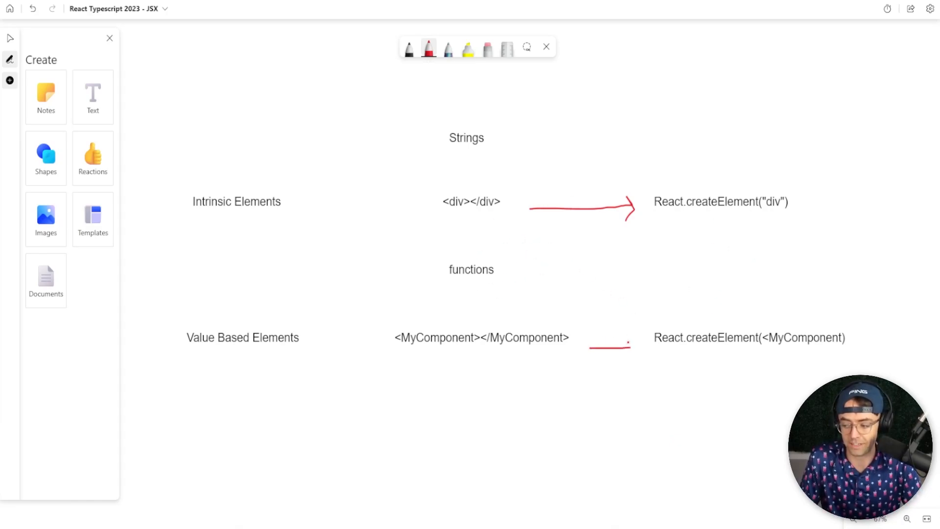
drag(576, 346, 632, 351)
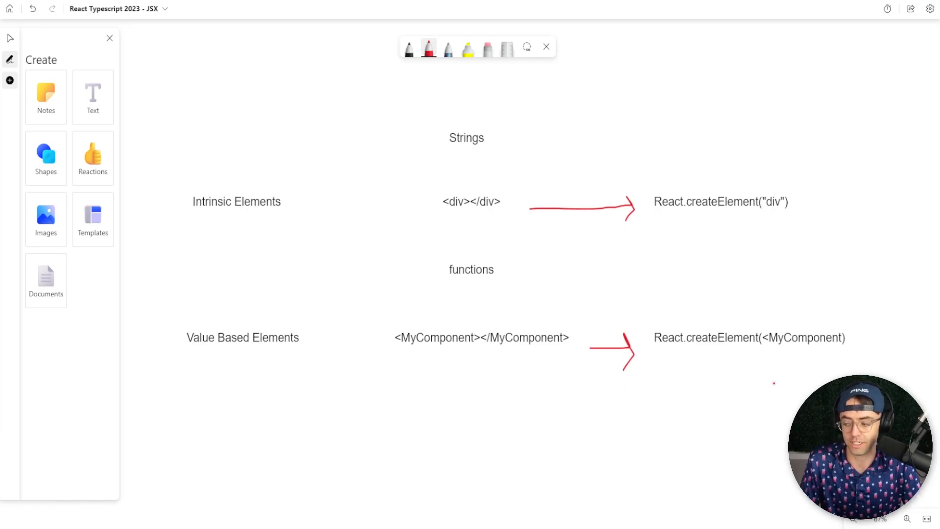
drag(782, 375, 779, 350)
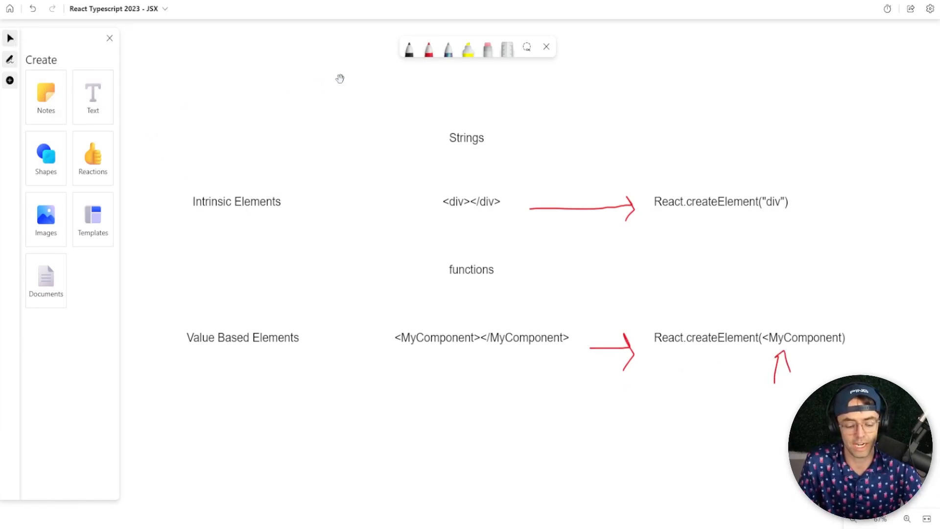
mouse_move(229, 266)
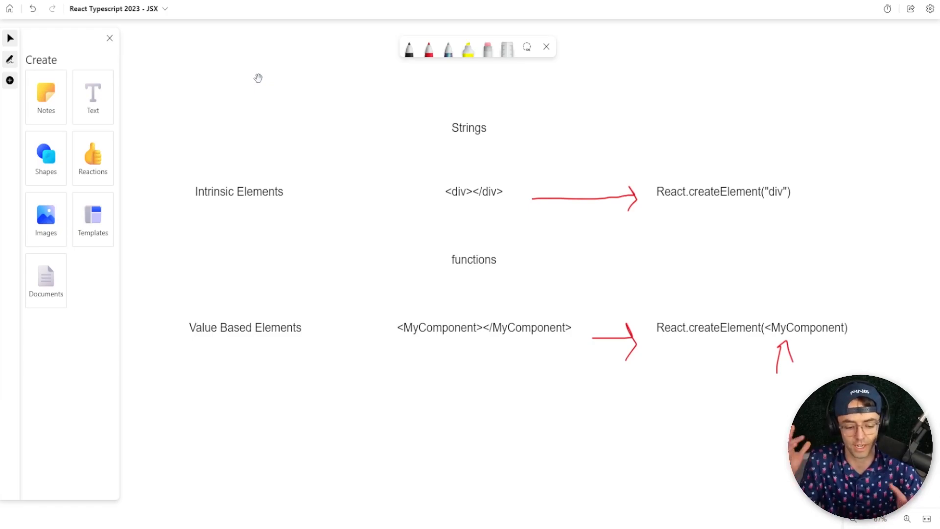
mouse_move(261, 84)
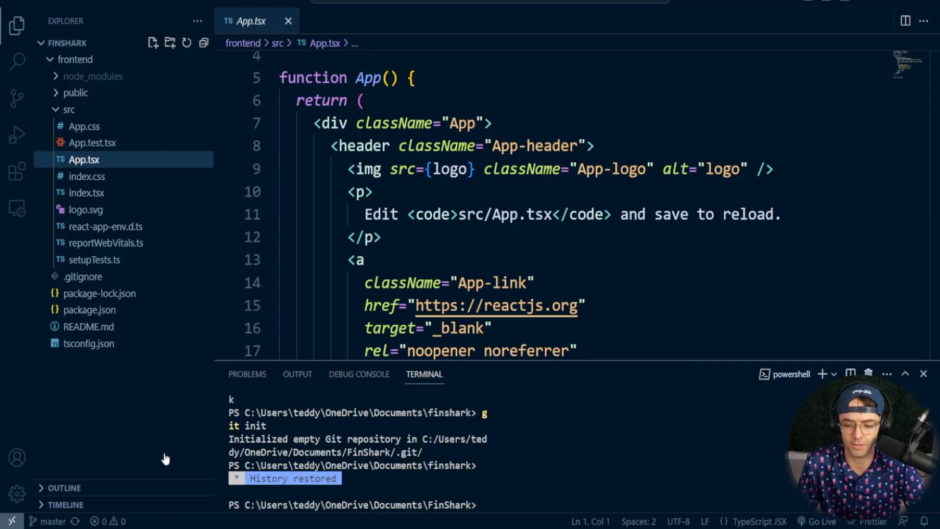
Step: Open tsconfig.json from the Explorer and scroll through its compilerOptions
click(90, 344)
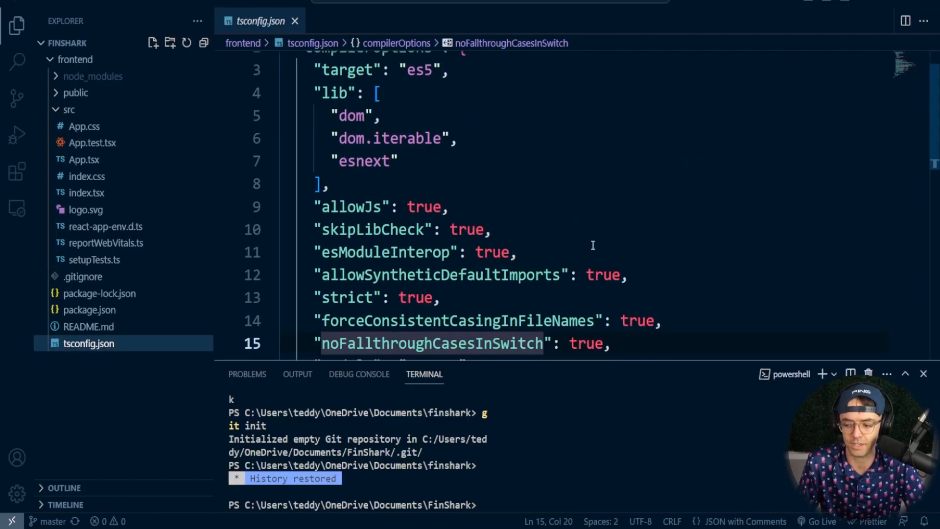
scroll(down, 3)
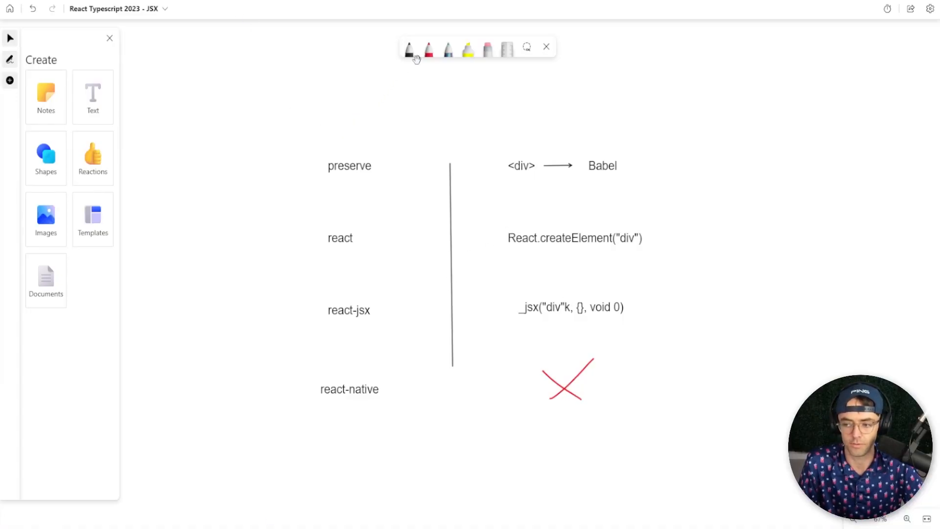
Step: In red, underline the react-jsx option and its _jsx output, and strike through the react row
click(428, 47)
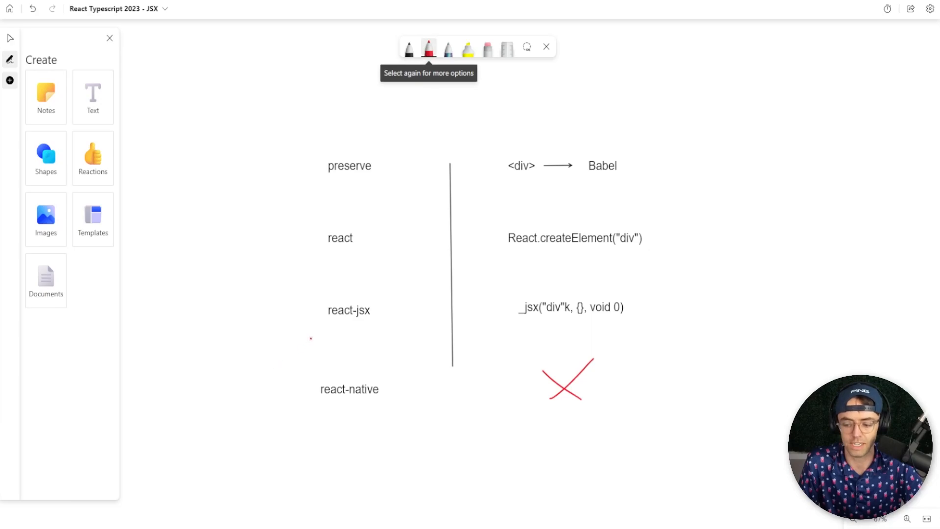
drag(521, 322, 615, 322)
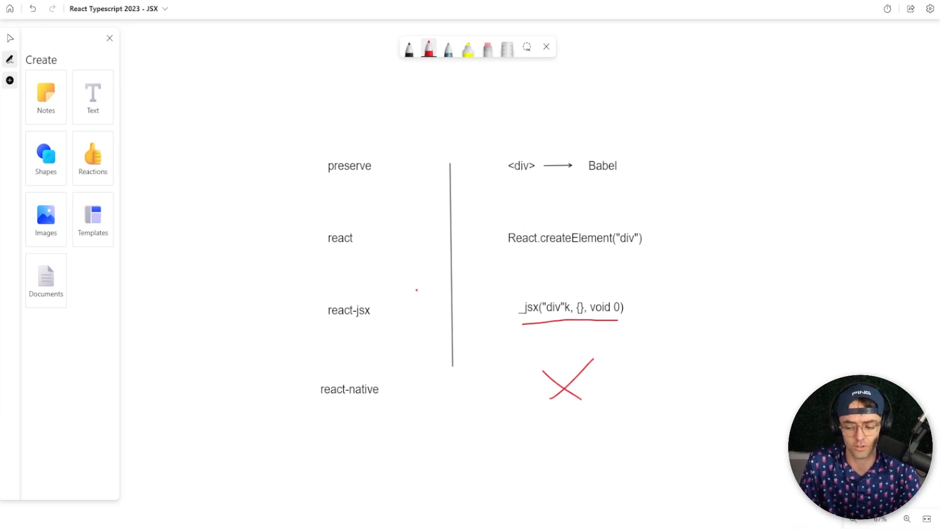
drag(322, 329, 376, 327)
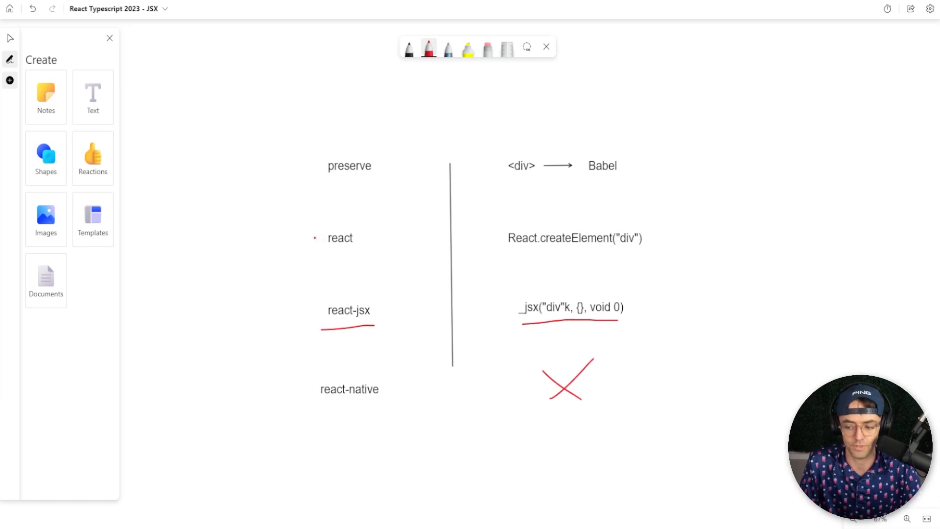
drag(315, 238, 664, 238)
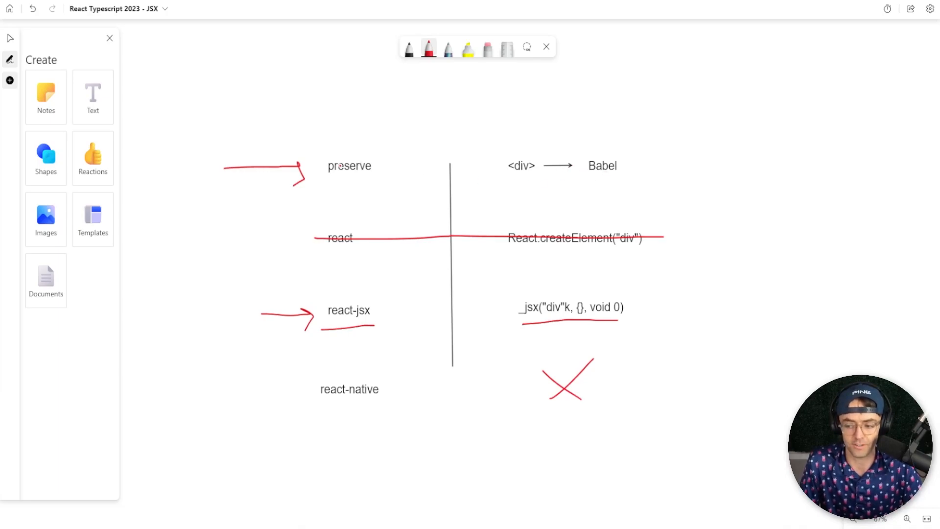
Step: Cross out the preserve and react-native rows and circle the whole react-jsx row
drag(324, 162, 593, 146)
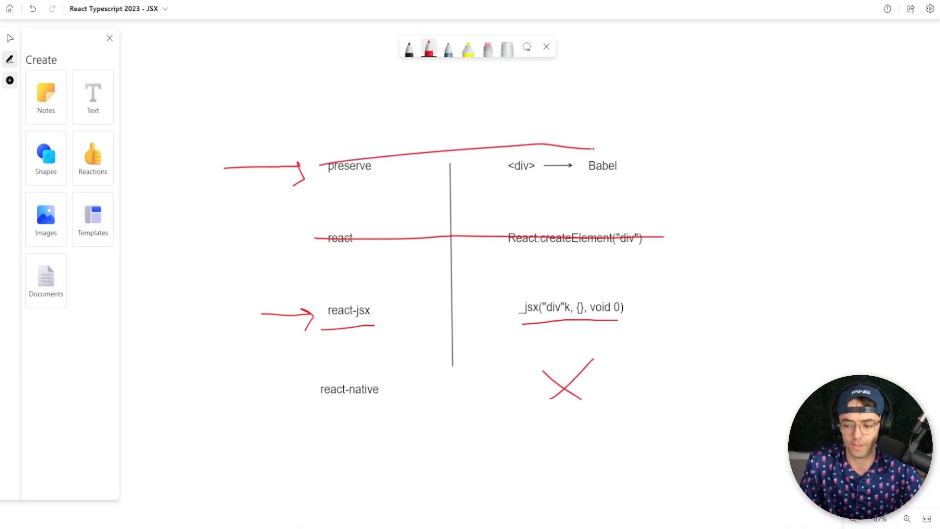
drag(240, 167, 641, 161)
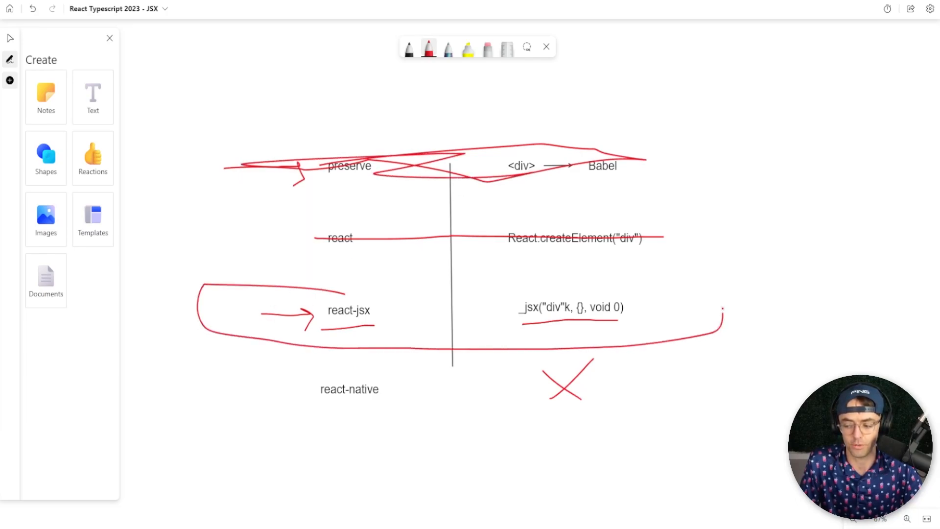
drag(282, 279, 723, 288)
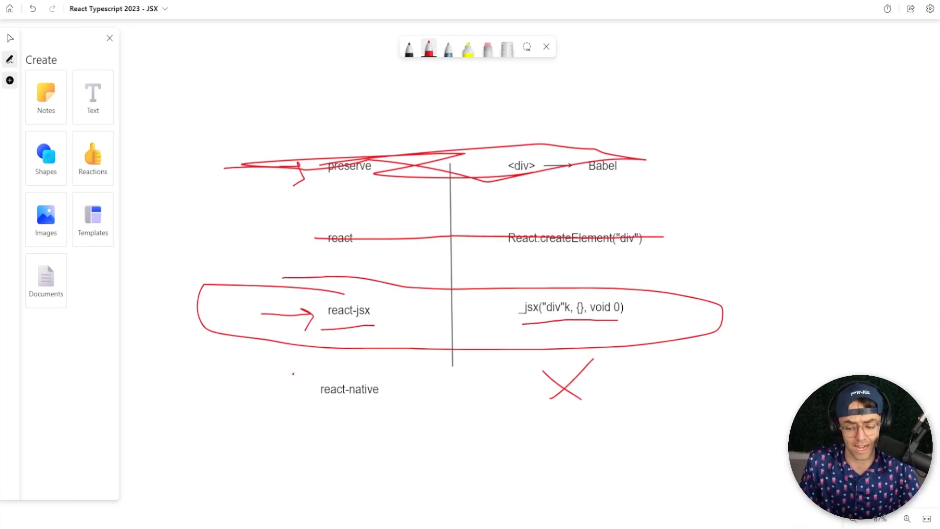
drag(336, 372, 353, 402)
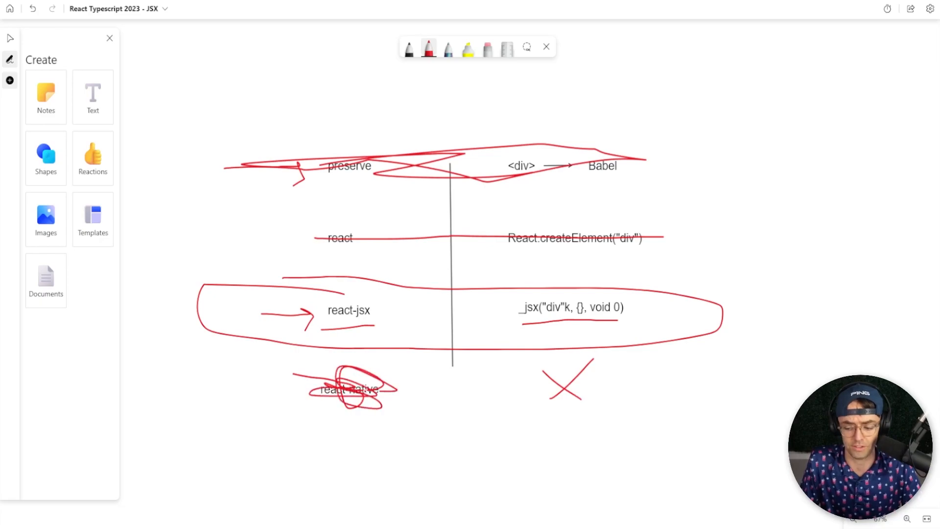
drag(384, 387, 576, 390)
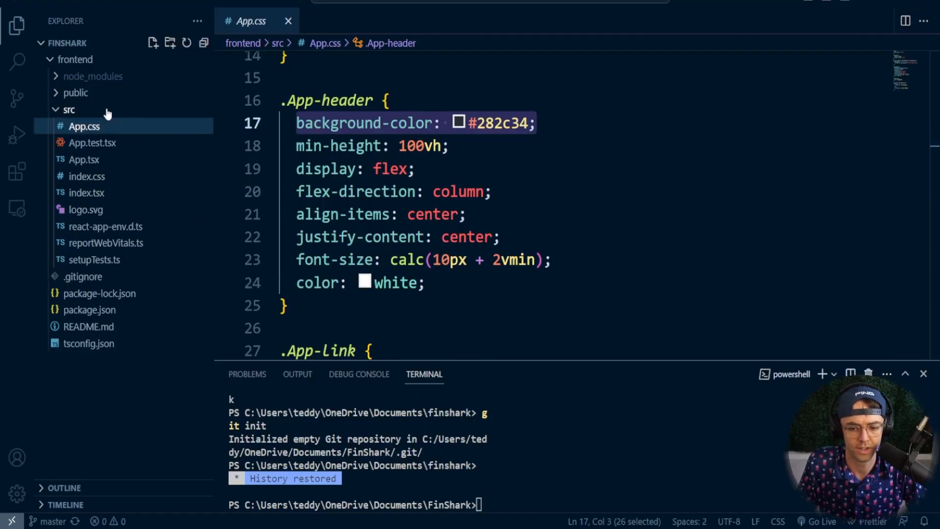
Step: Create a Components folder under src and start a new Card folder inside it
right_click(67, 109)
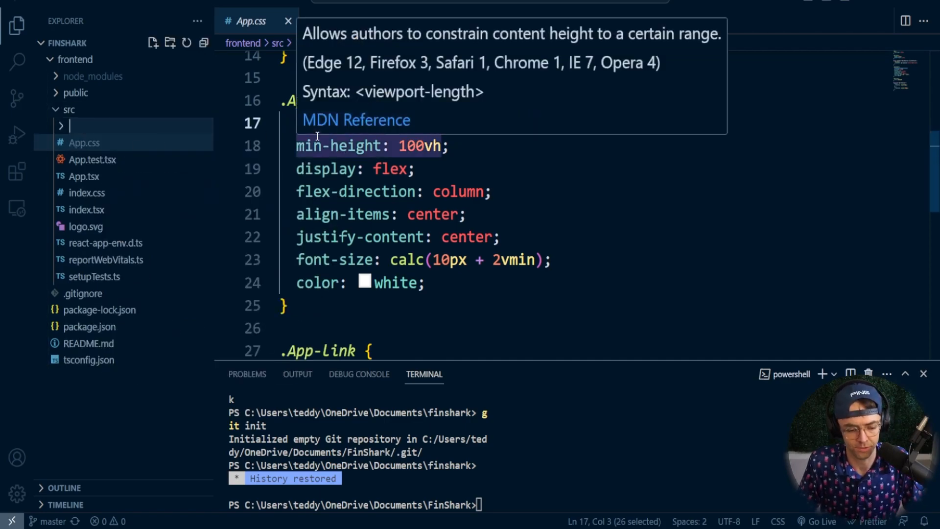
text(Components)
text(Pages)
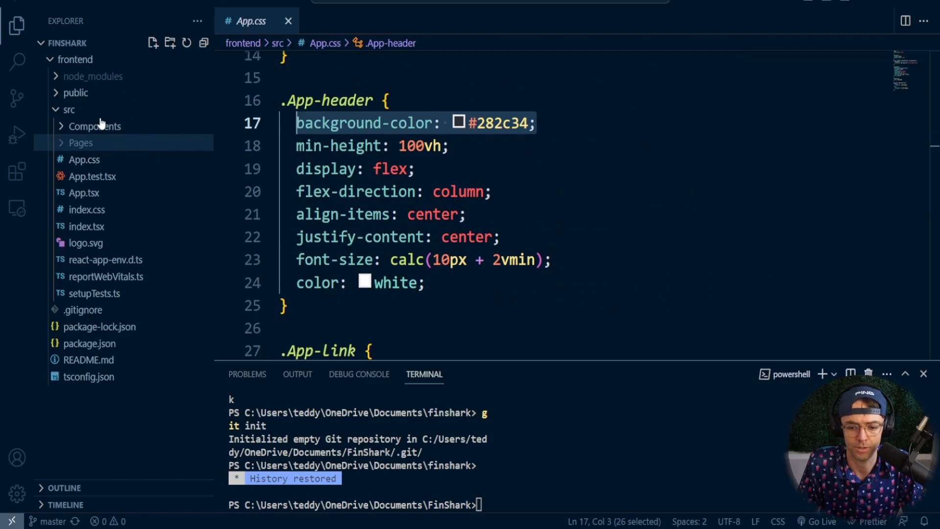
mouse_move(71, 141)
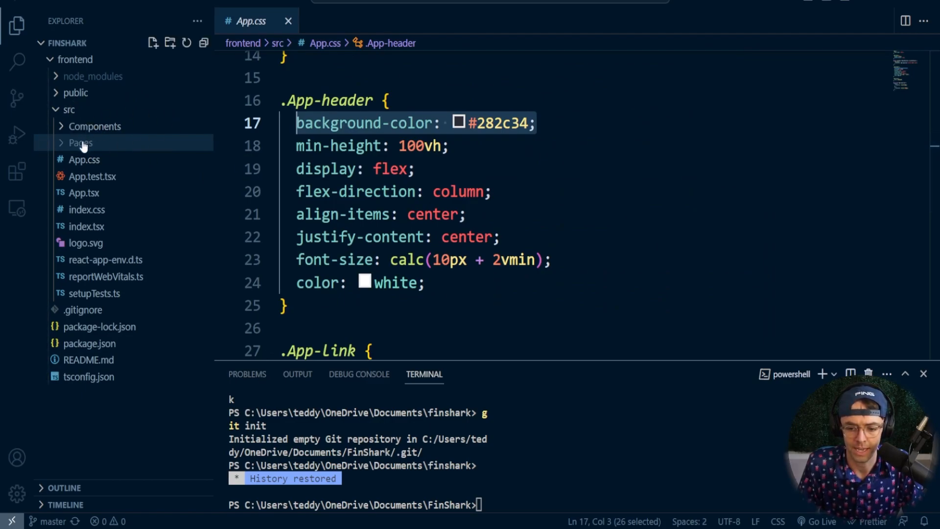
mouse_move(100, 131)
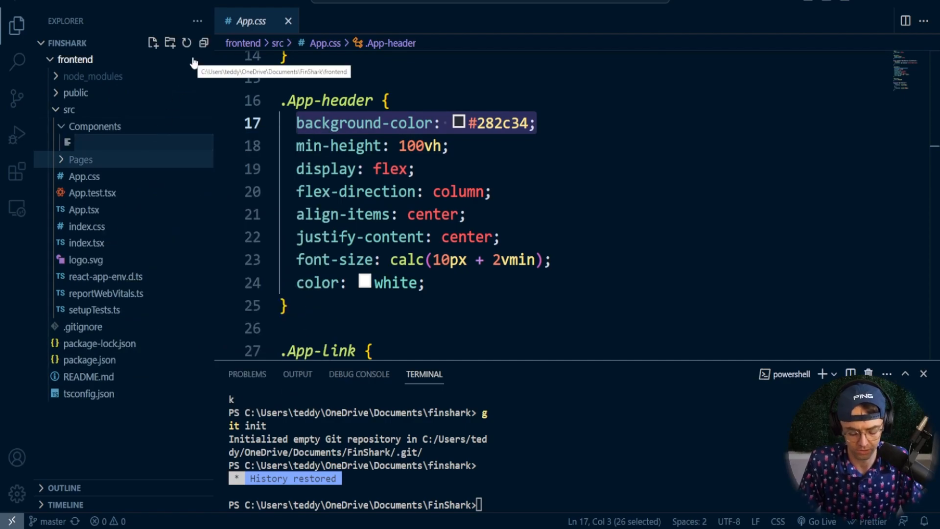
right_click(94, 125)
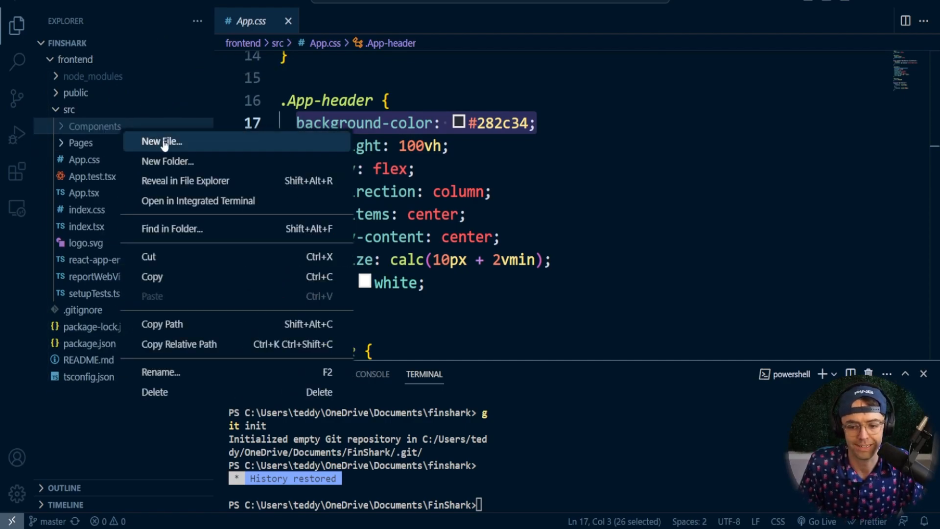
click(162, 141)
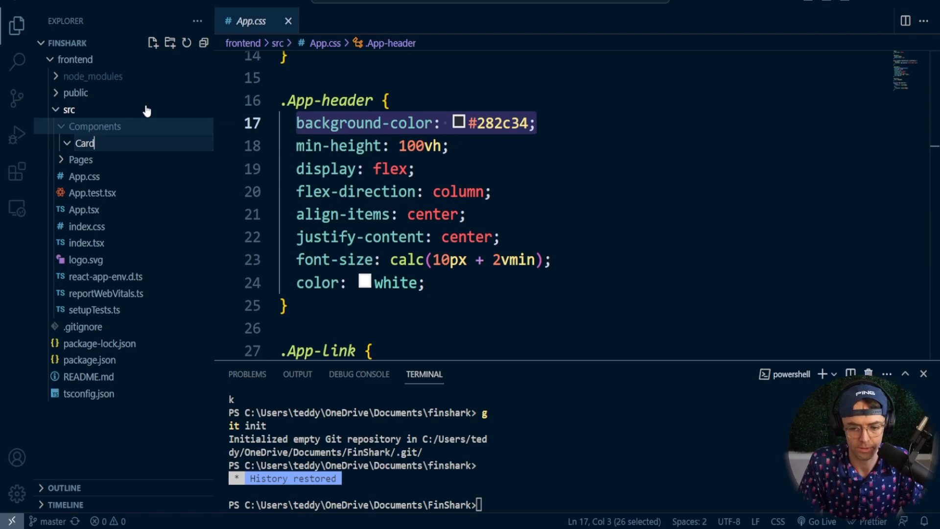
Step: Create a new Card.tsx file inside the Card folder
right_click(86, 143)
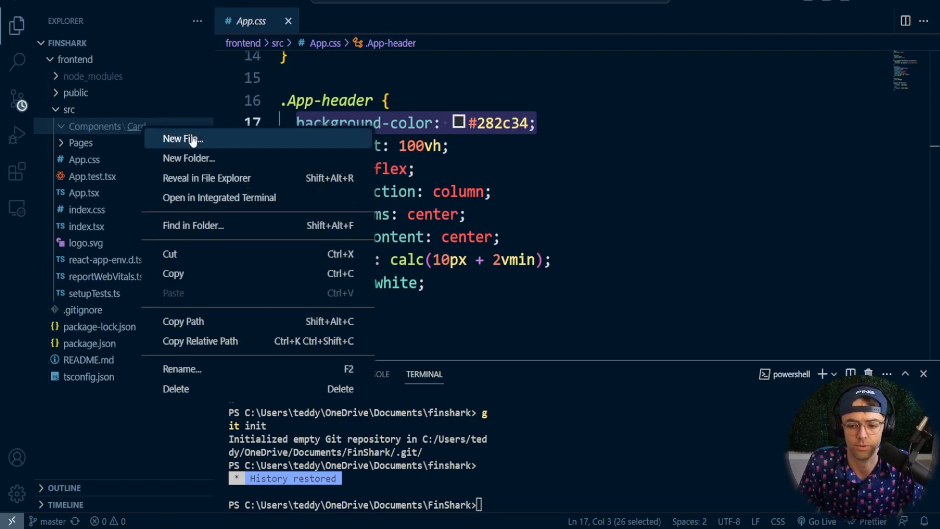
click(182, 139)
text(Card.tsx)
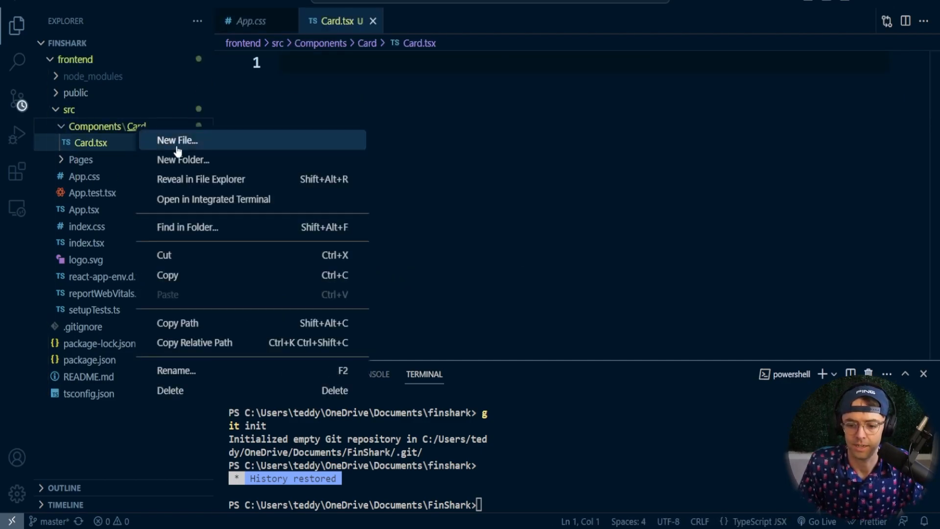
Step: Add Card.css beside Card.tsx, then fill Card.tsx with the tsrafc React arrow component snippet and save it
click(176, 141)
text(Card.css)
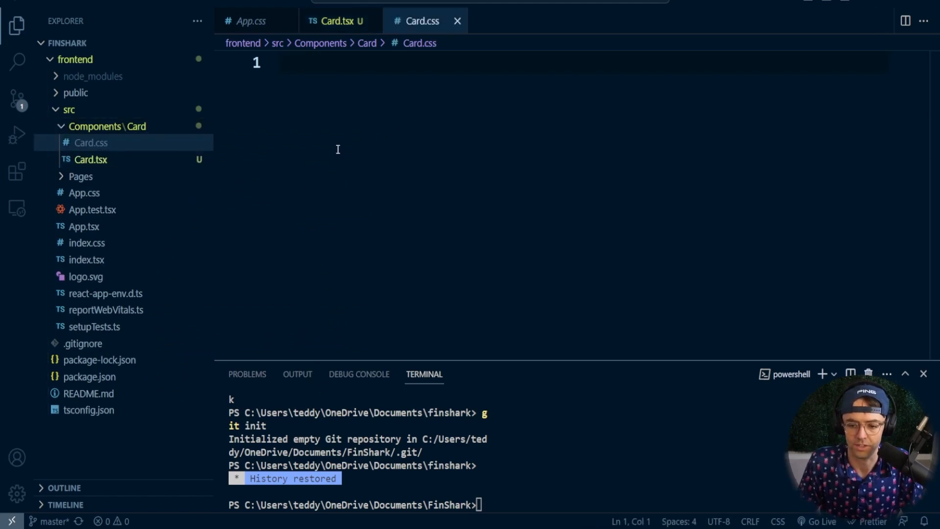
click(90, 159)
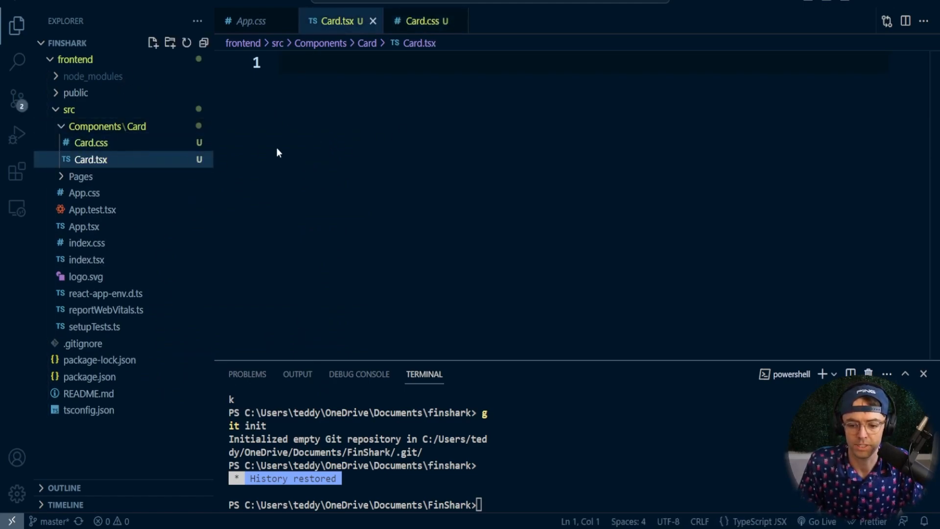
text(ts)
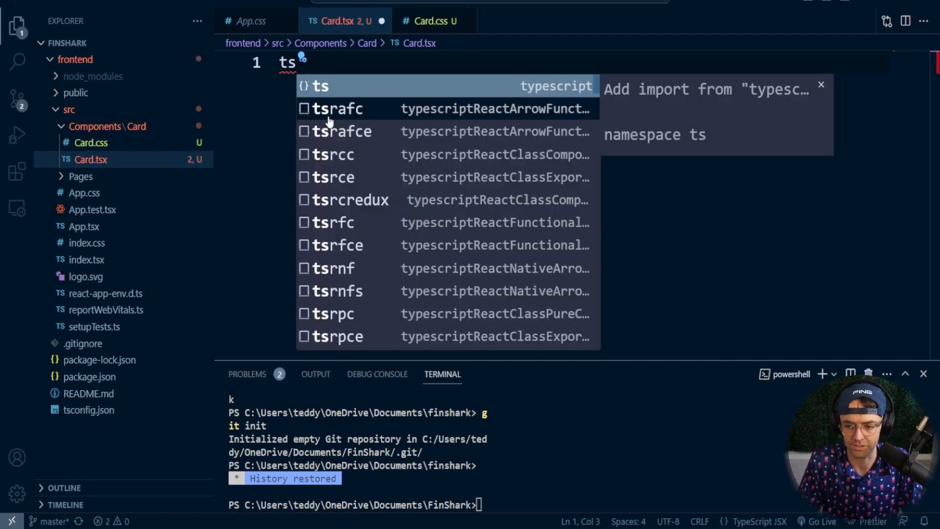
mouse_move(331, 120)
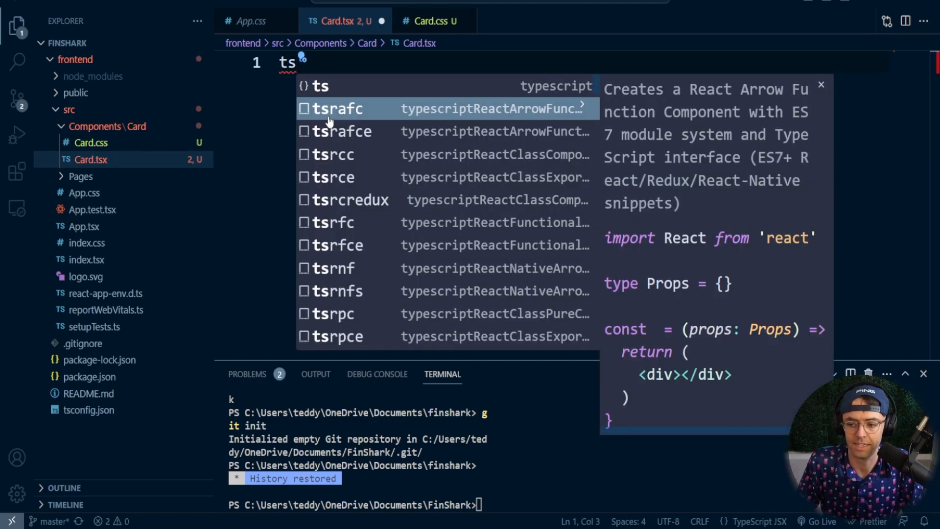
click(337, 108)
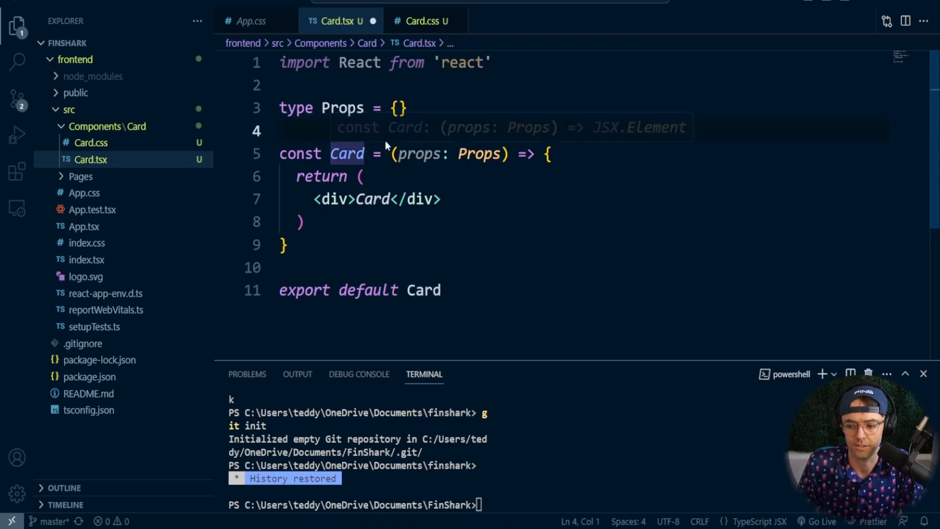
key(ctrl+s)
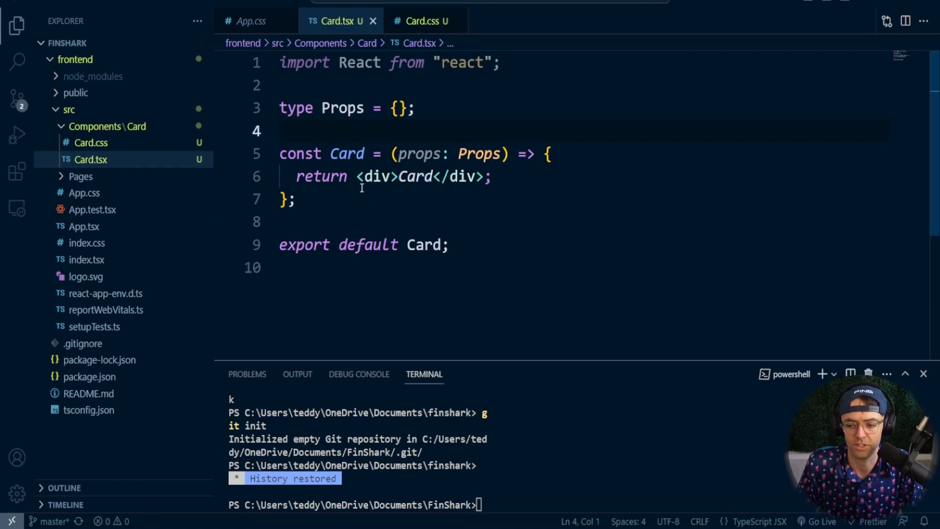
mouse_move(123, 186)
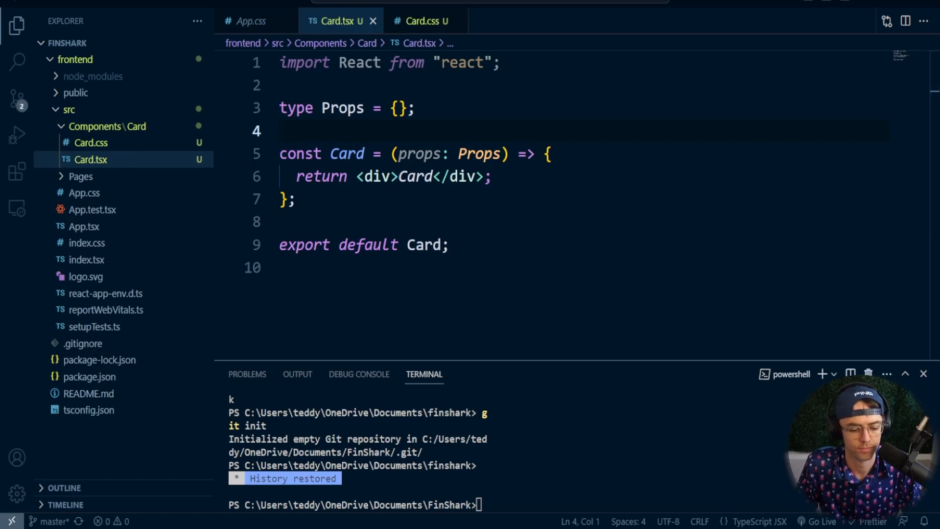
Step: Replace the returned div with a card div holding an Unsplash <img> and a details div
drag(367, 176, 480, 176)
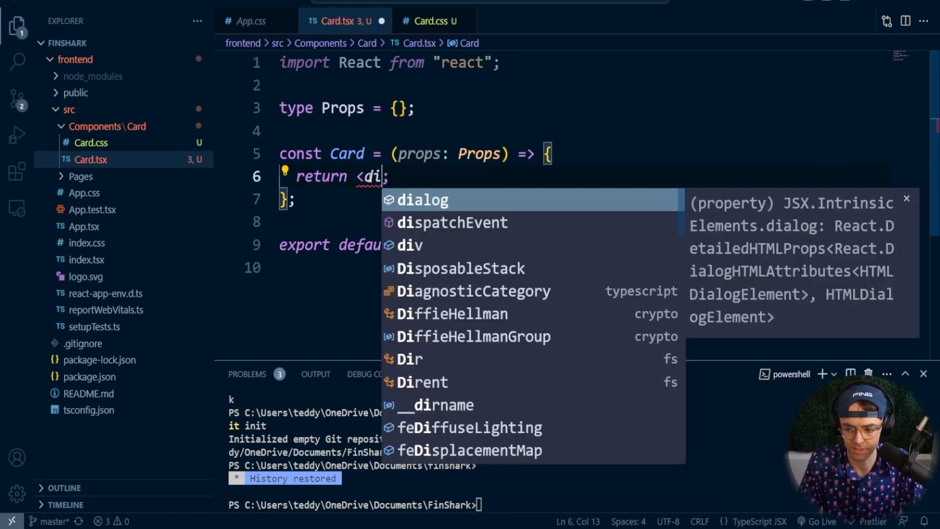
text(v claa)
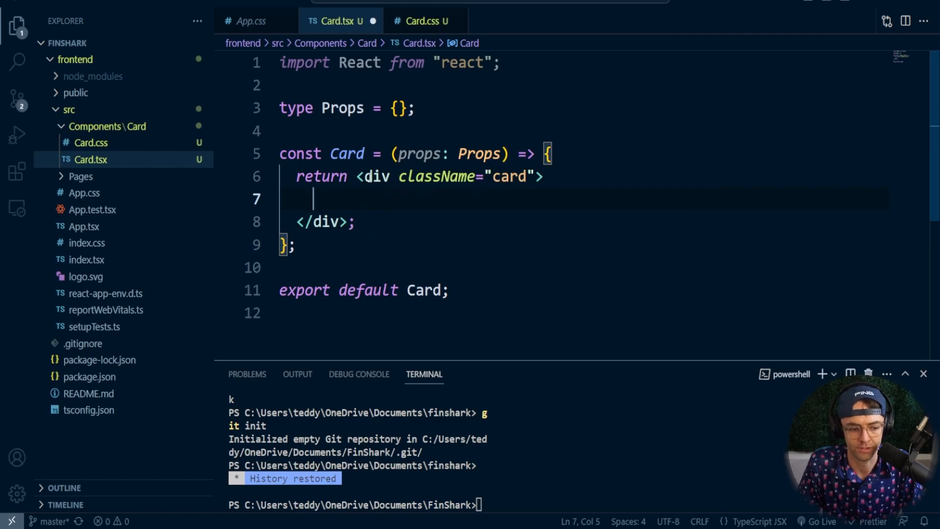
text(<img)
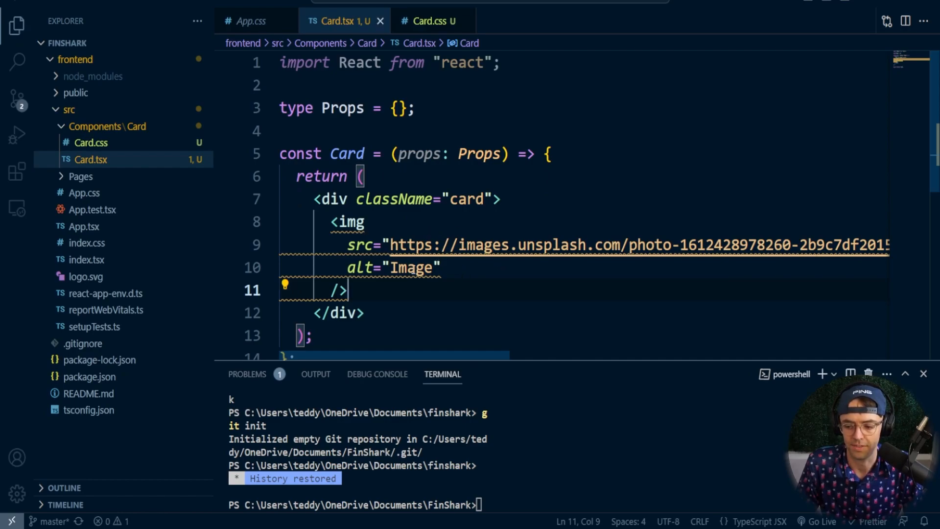
mouse_move(37, 200)
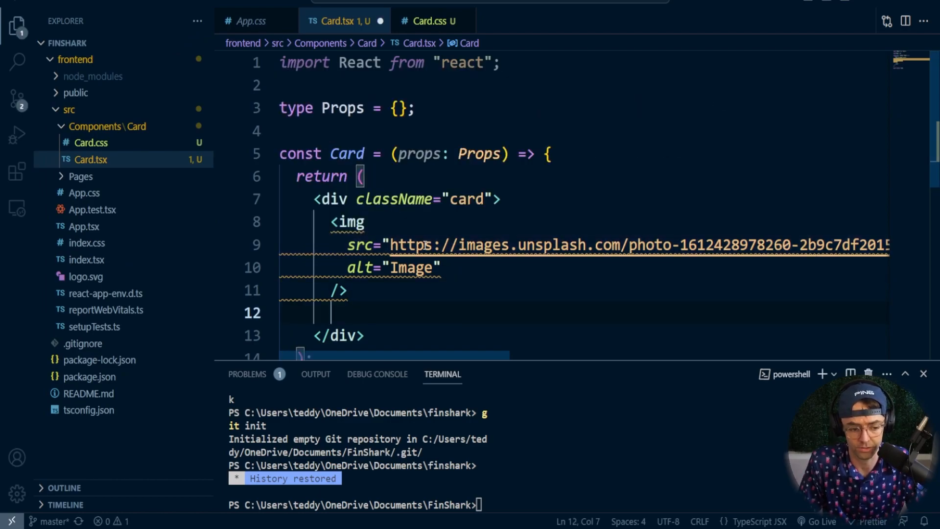
text(<div className=")
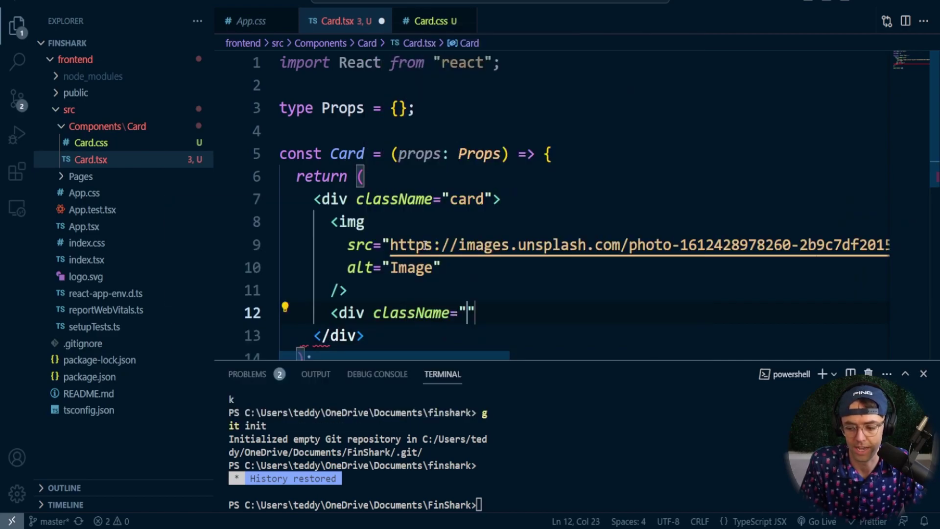
text(deta)
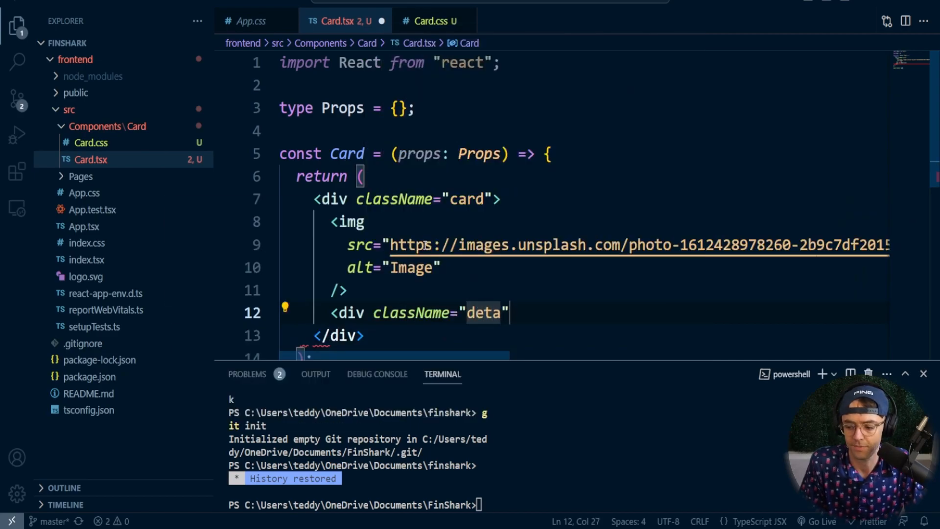
text(ils>)
text(<h2></h2>)
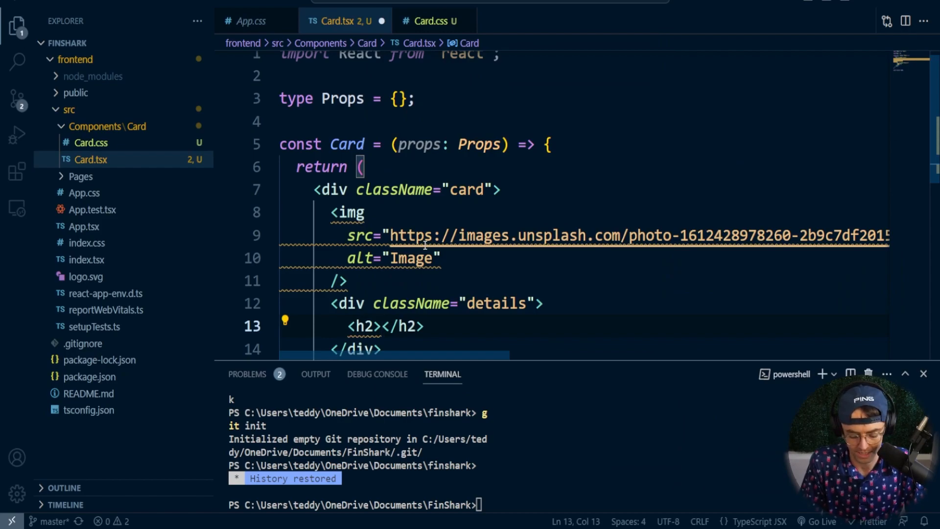
Step: Fill the details block with an AAPL heading and a $110 price paragraph
text(A)
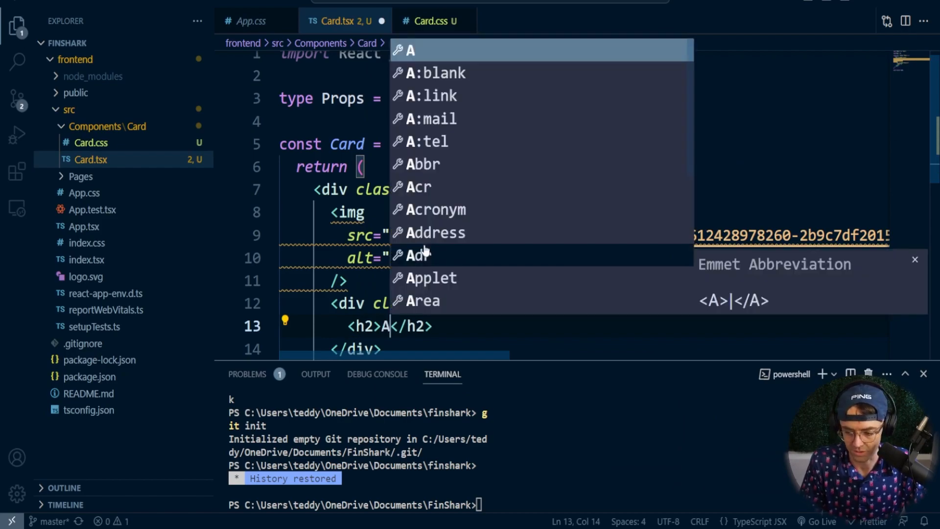
text(A)
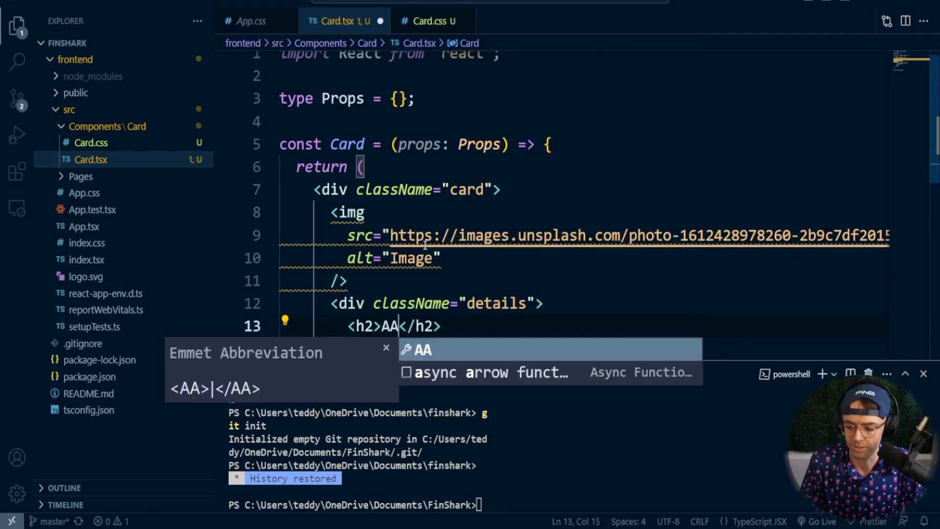
text(PL)
text(<p></p>)
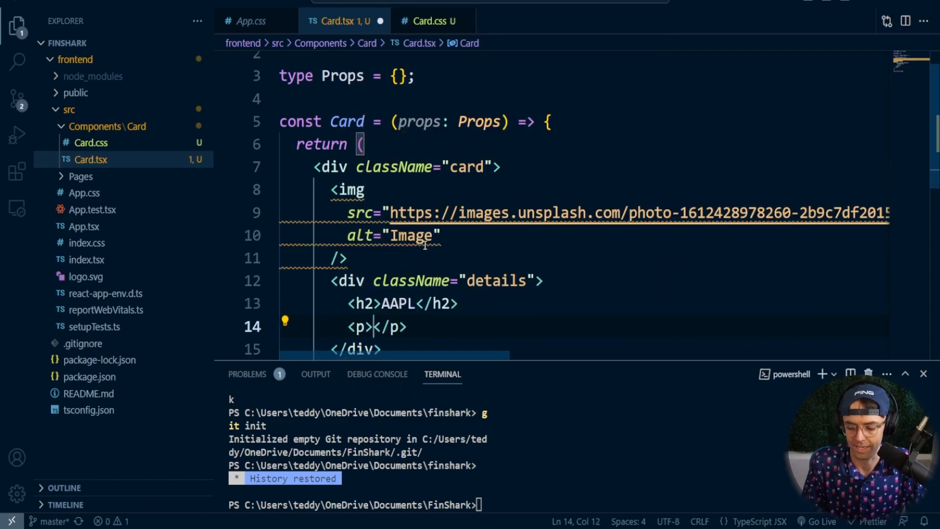
text($)
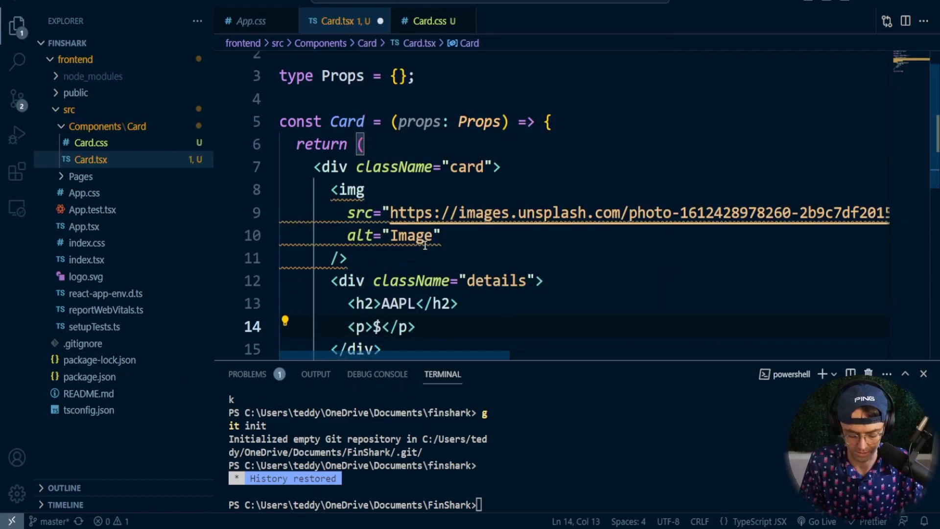
text(110)
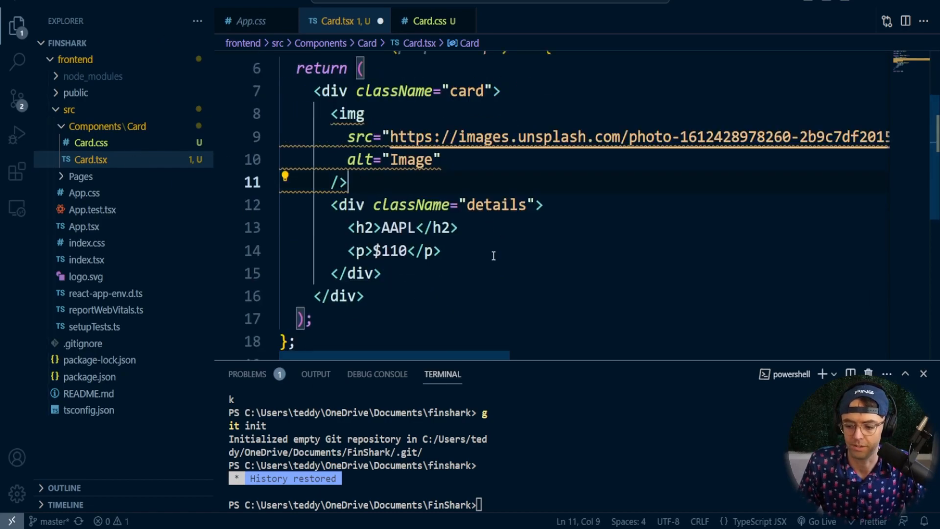
Step: Add an info paragraph below the details block, filled with Lorem10 ipsum text
key(Enter)
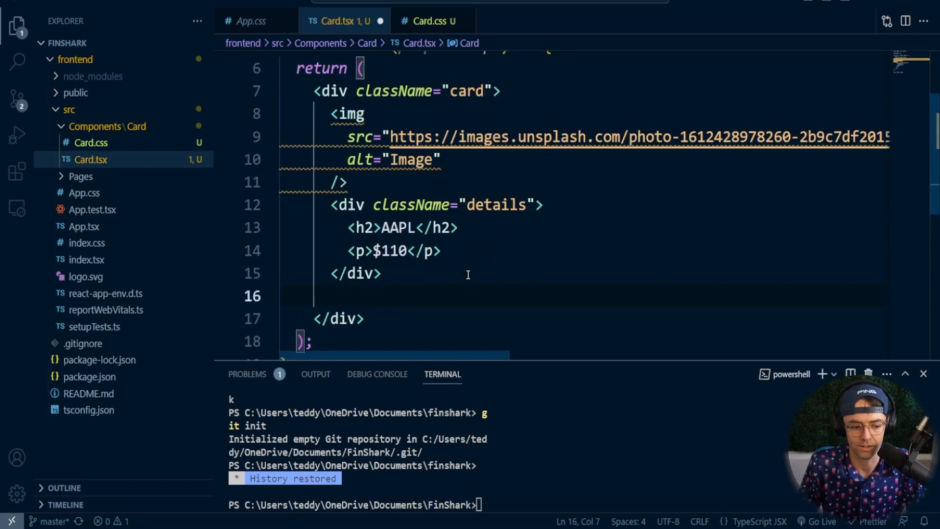
text(<p></p>)
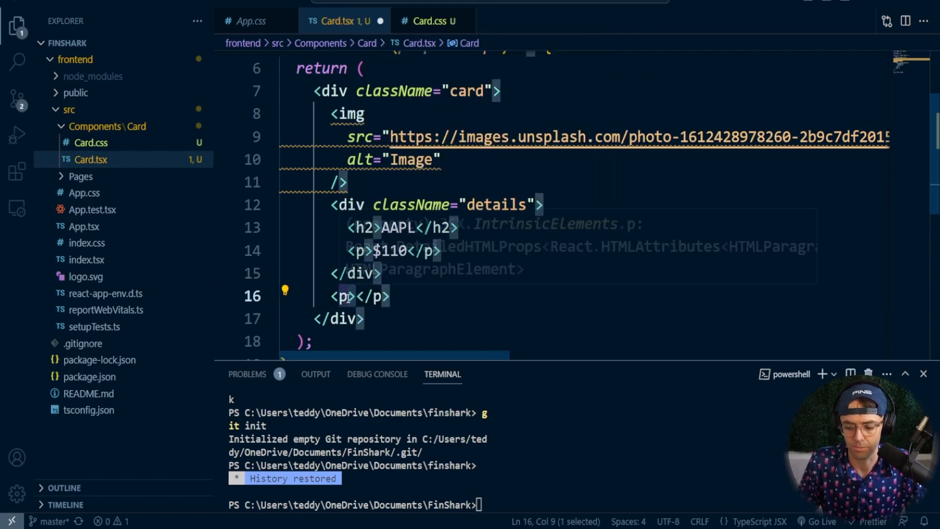
text(i)
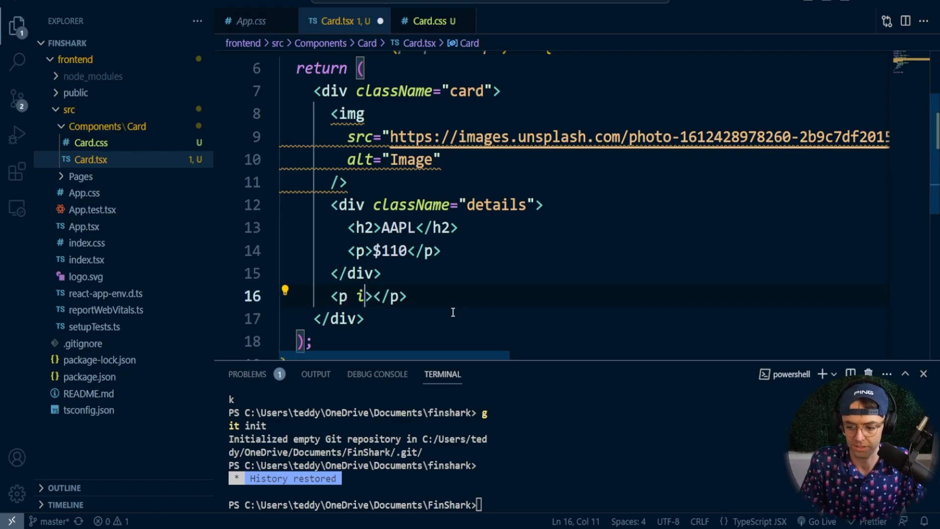
text(className)
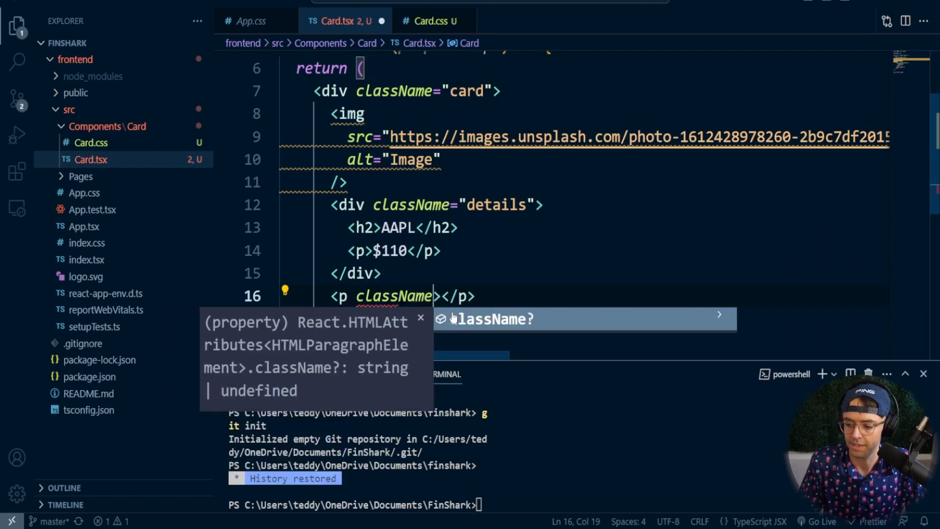
text(=")
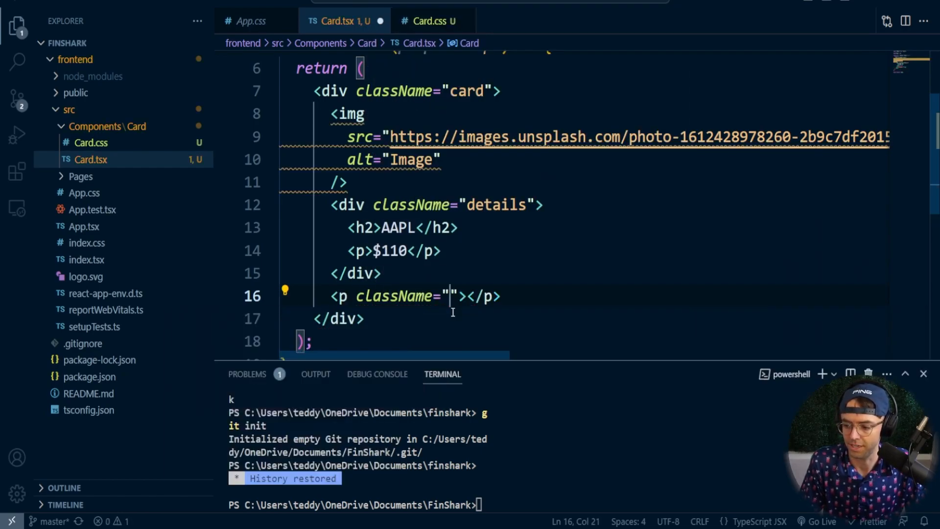
text(ind)
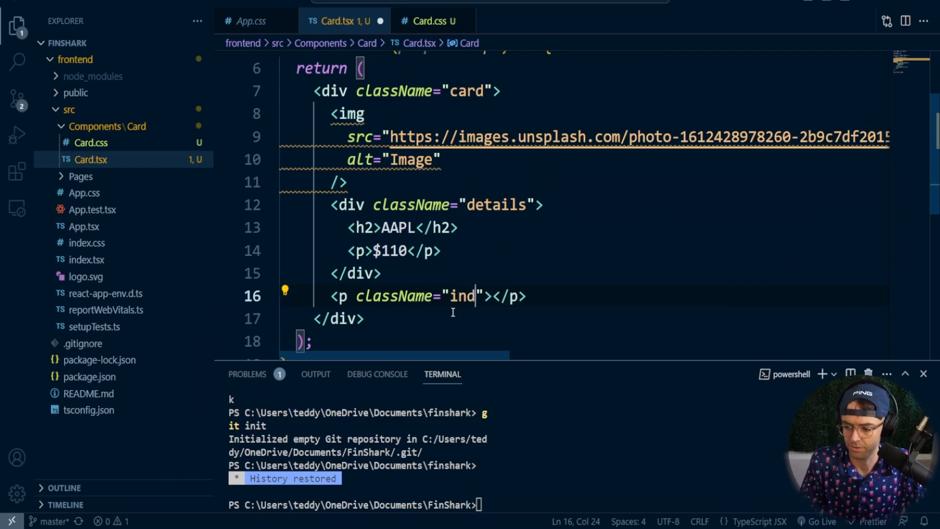
text(on)
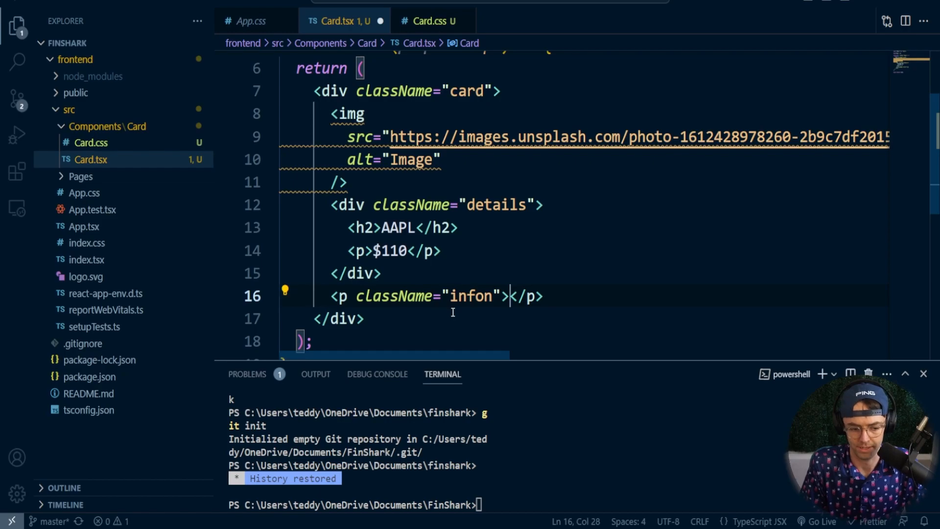
text(Lo)
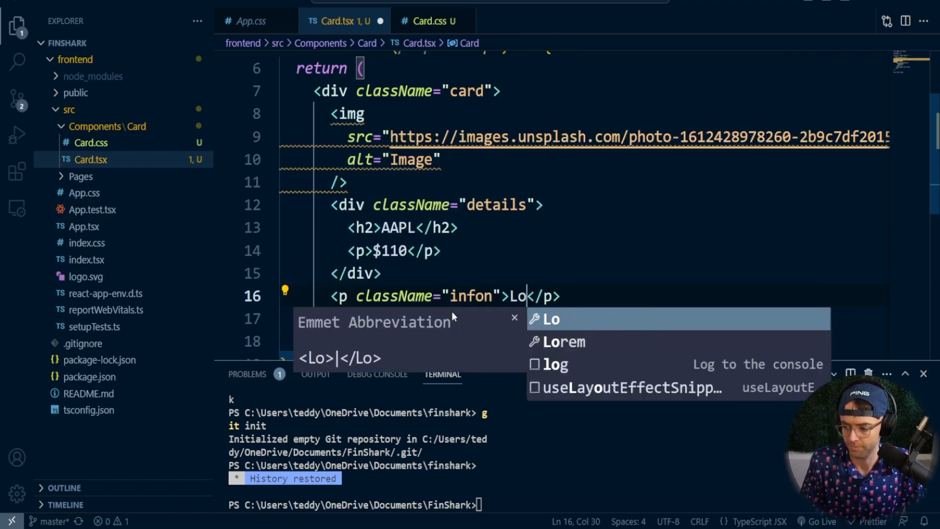
text(rem10)
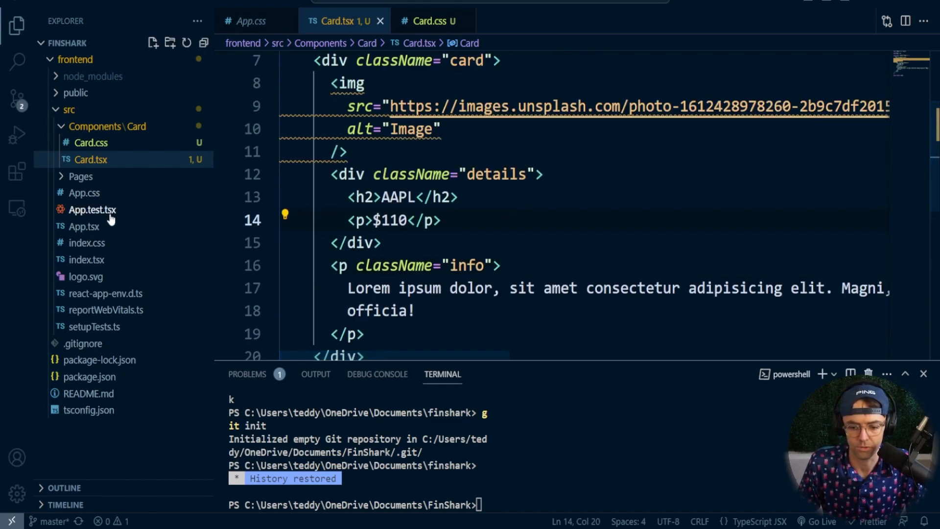
mouse_move(131, 227)
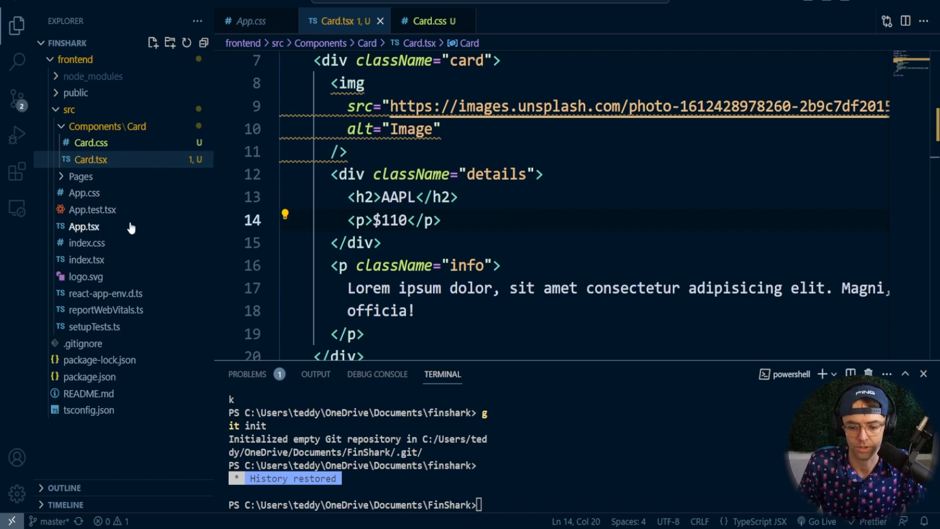
Step: In App.tsx, render only <Card />, import it from './Components/Card/Card', and remove the React and logo imports
click(88, 226)
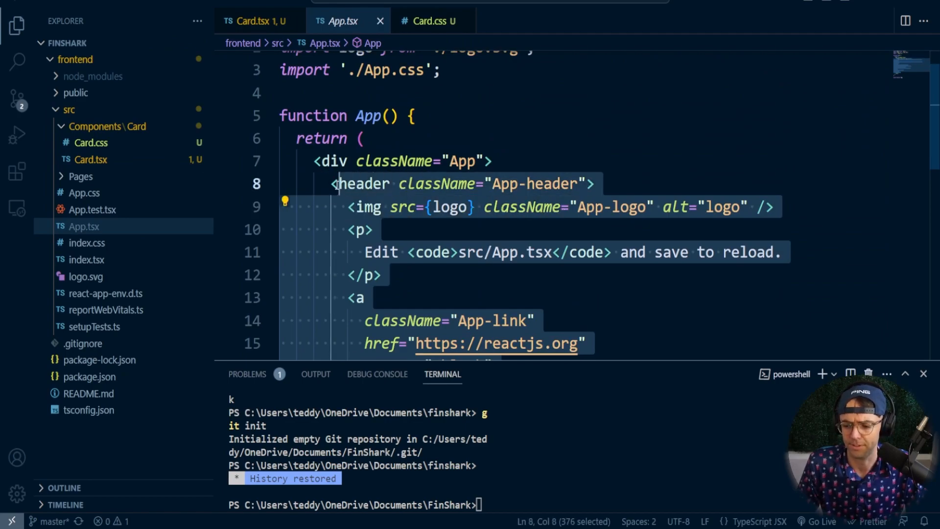
key(Delete)
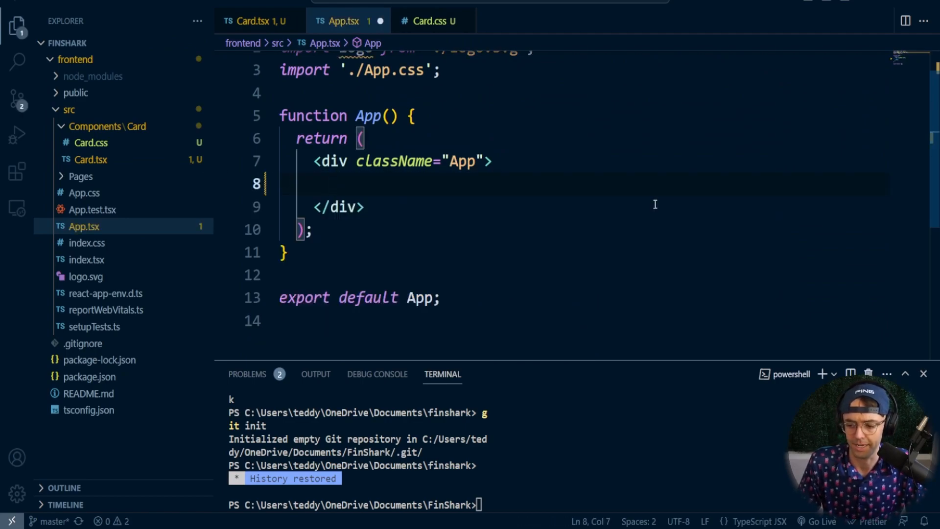
text(<)
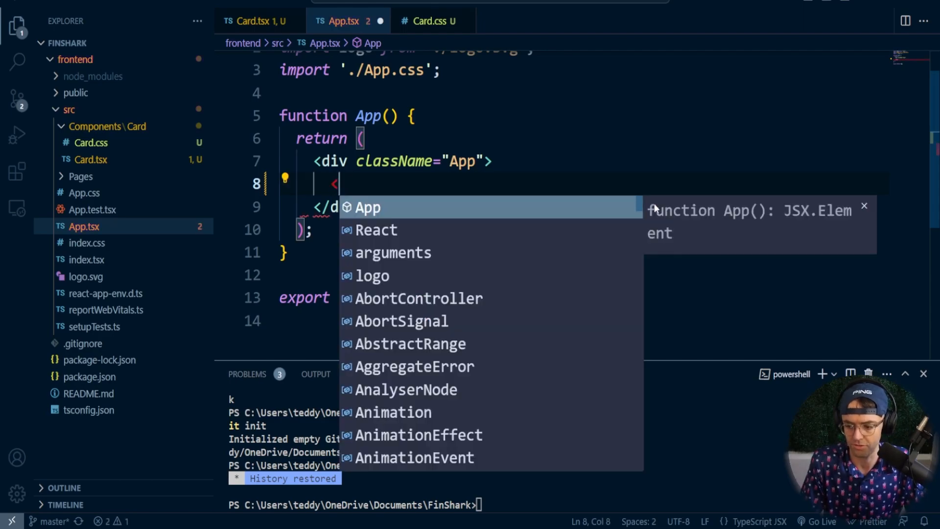
text(Card />)
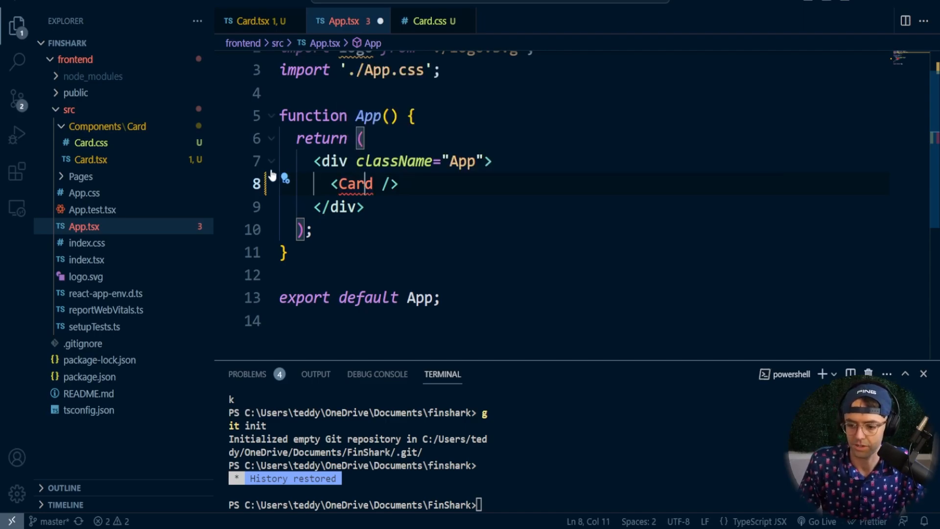
text(import Card from './Components/Card/Card';)
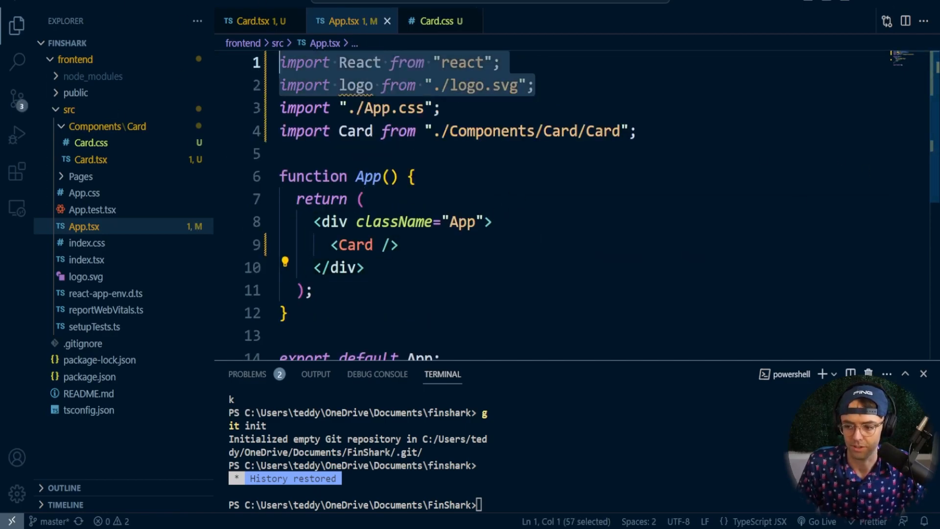
key(Delete)
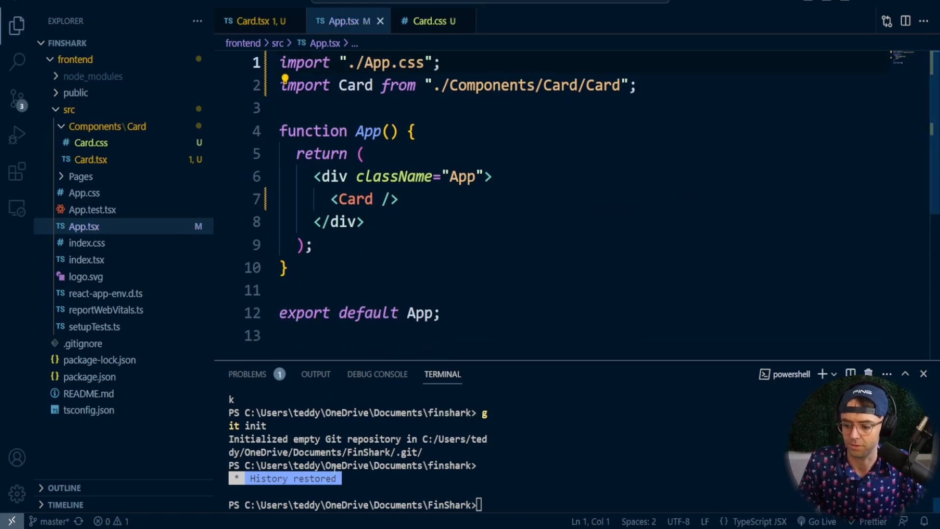
Step: In the terminal, cd into frontend and run npm start to launch the dev server
text(np)
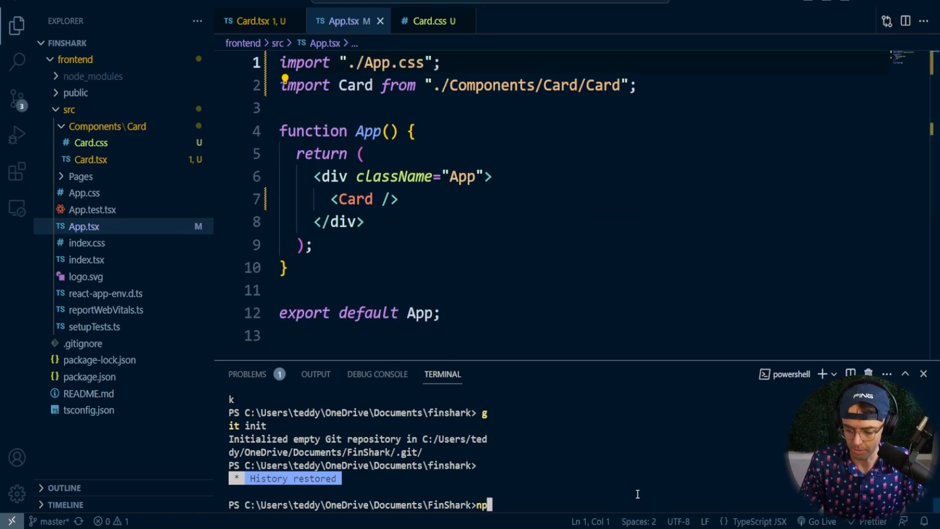
text(cd fr)
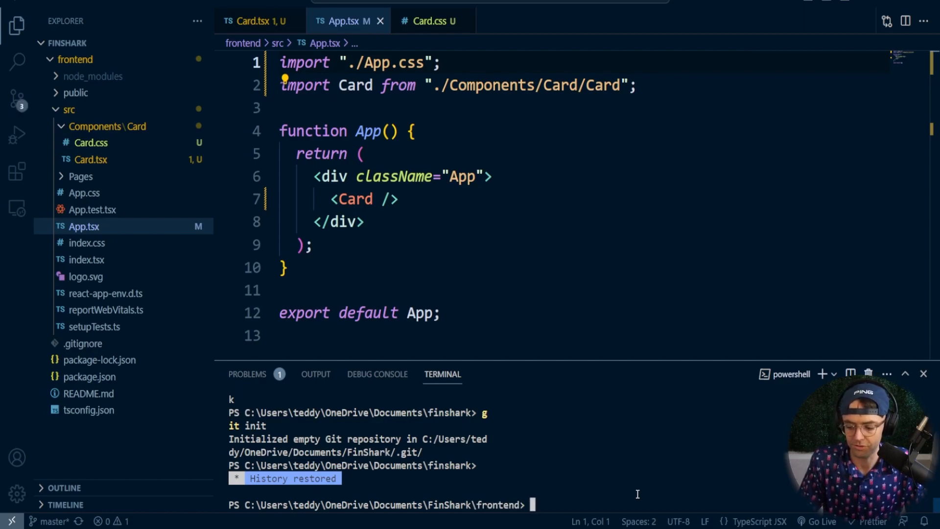
mouse_move(513, 507)
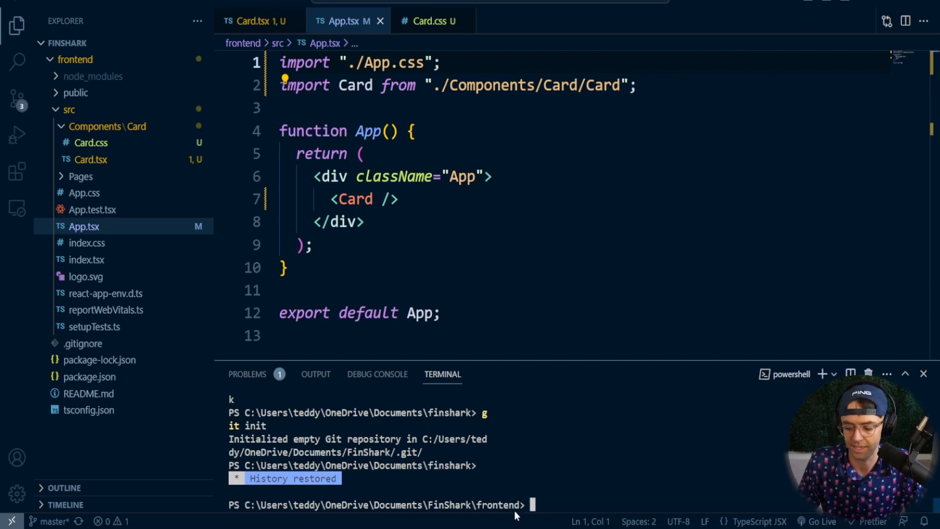
text(n)
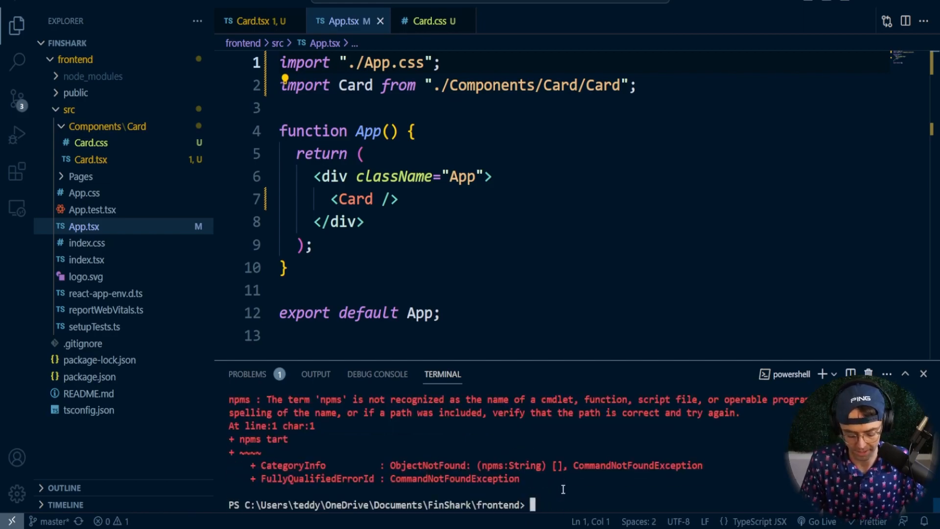
text(npm start)
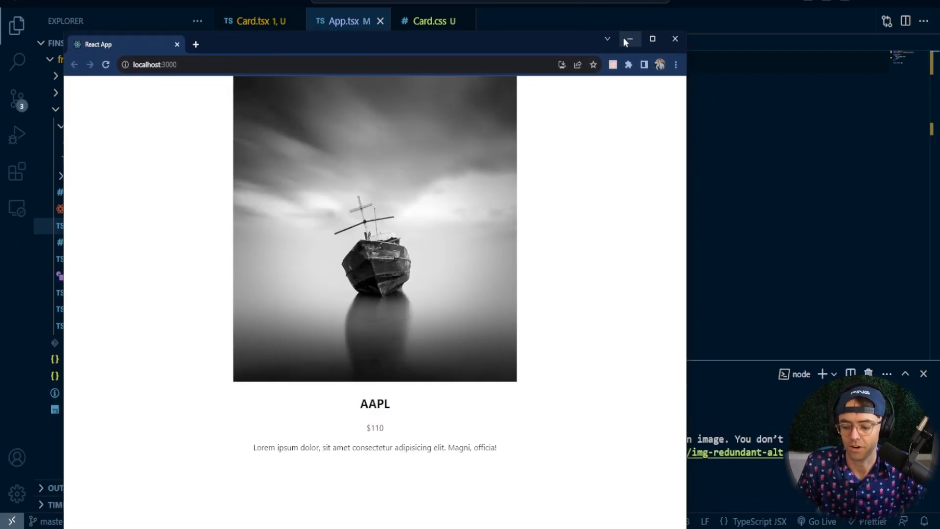
Step: Maximize the Chrome window to review the rendered card with ship image, AAPL, $110 and lorem text
click(656, 39)
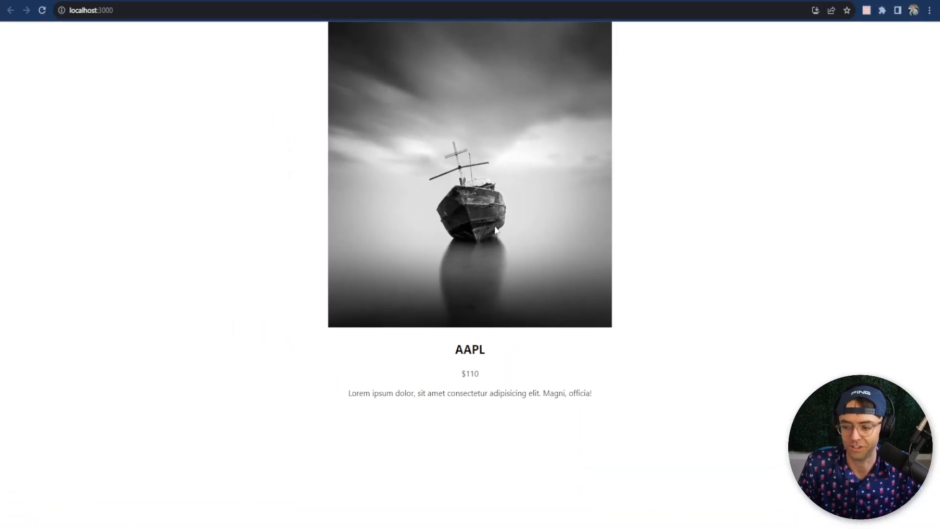
mouse_move(494, 258)
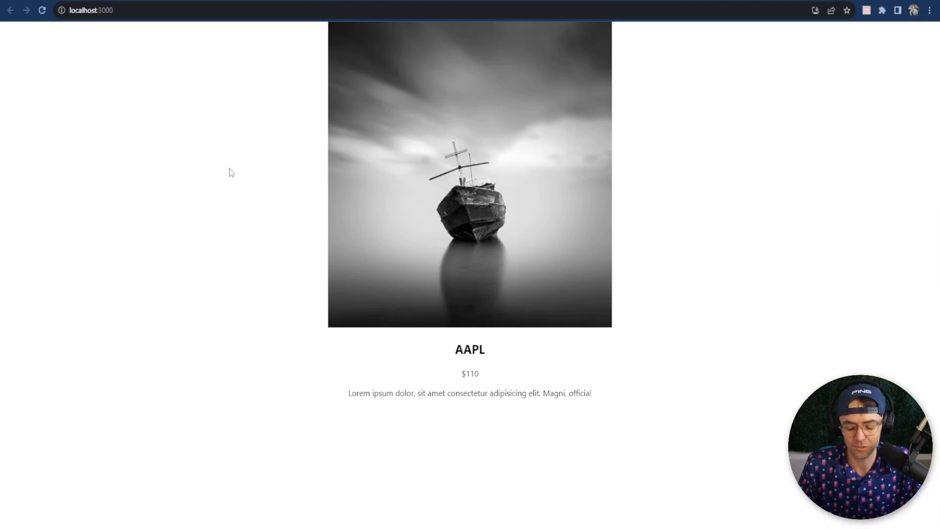
mouse_move(125, 322)
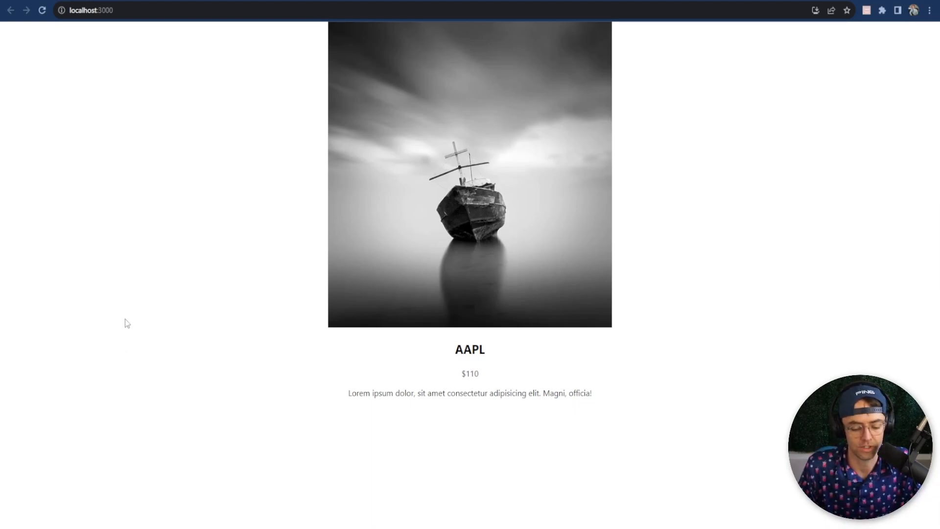
mouse_move(107, 125)
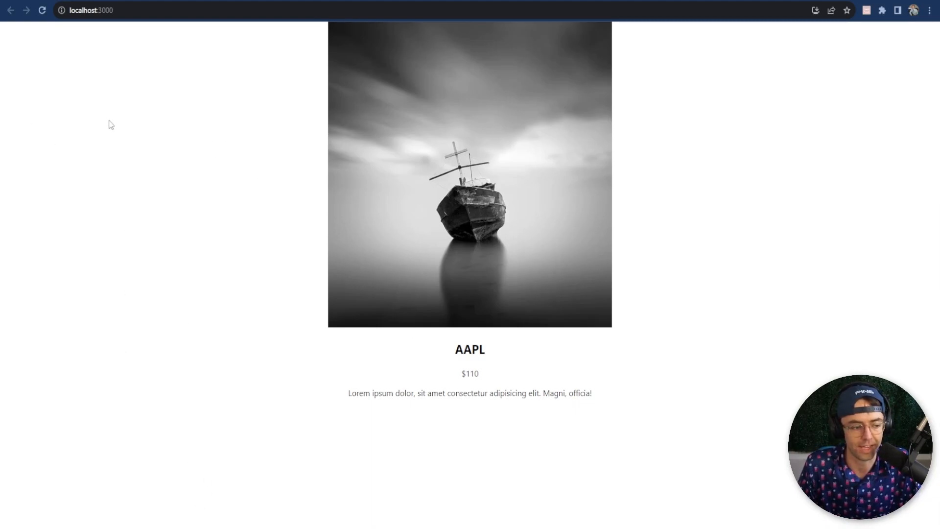
mouse_move(192, 335)
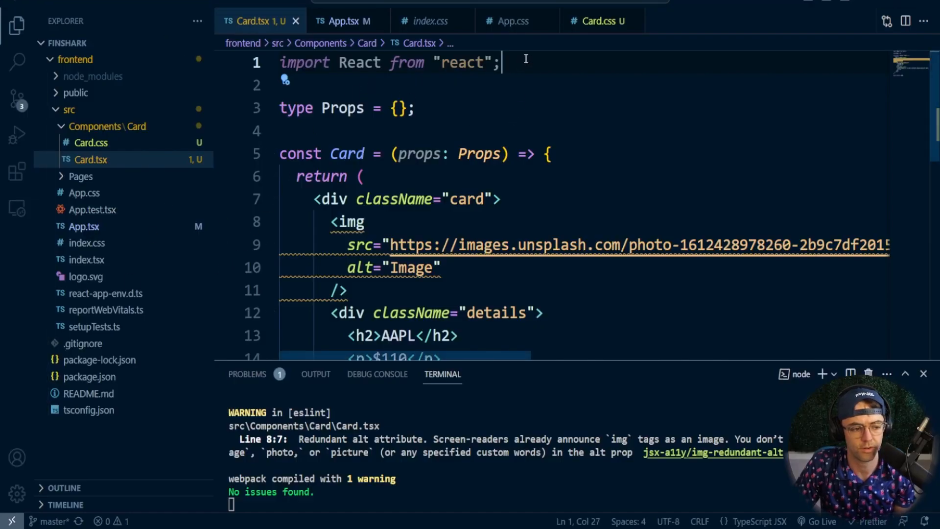
Step: Add import "./Card.css"; beneath the React import in Card.tsx
key(Enter)
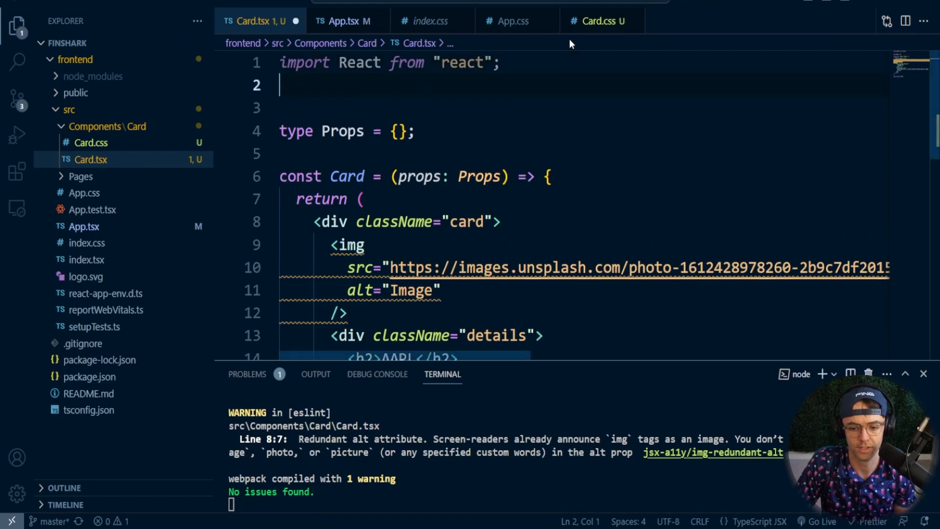
text(import ")
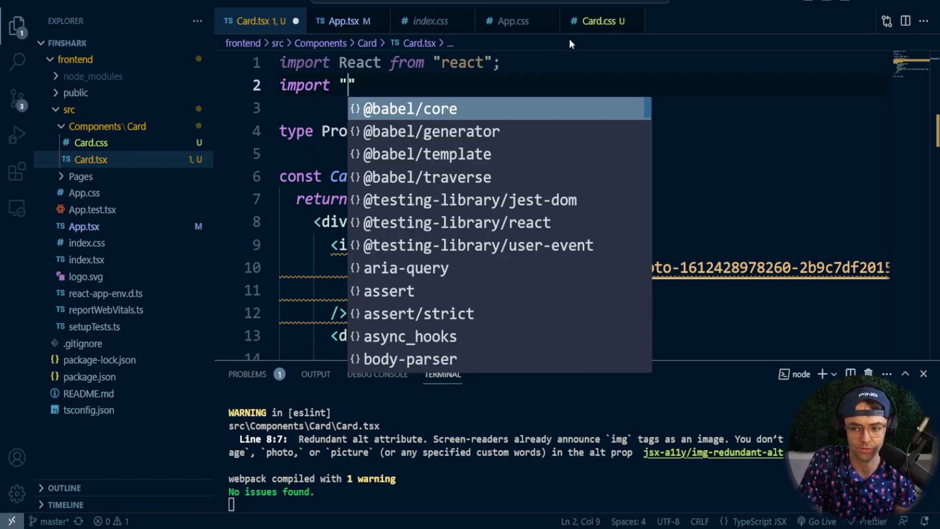
text(.)
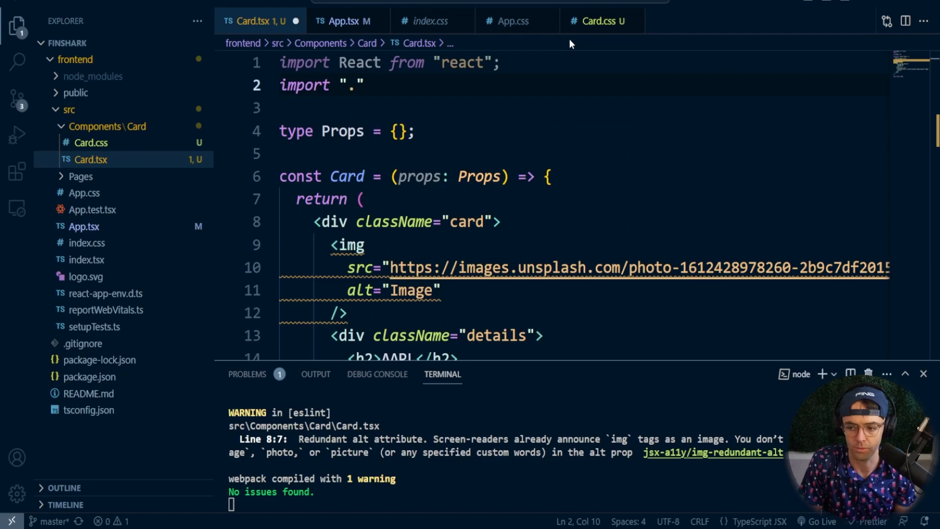
text(/Card.css)
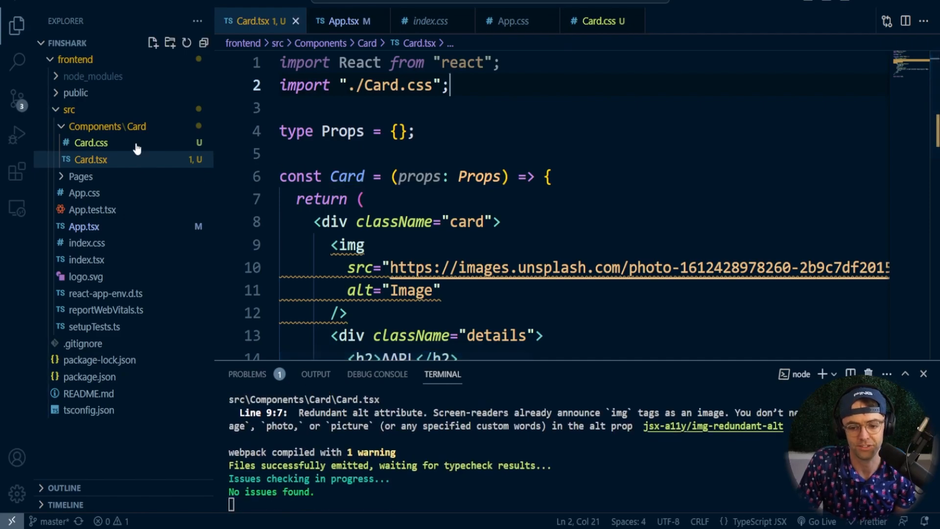
mouse_move(135, 93)
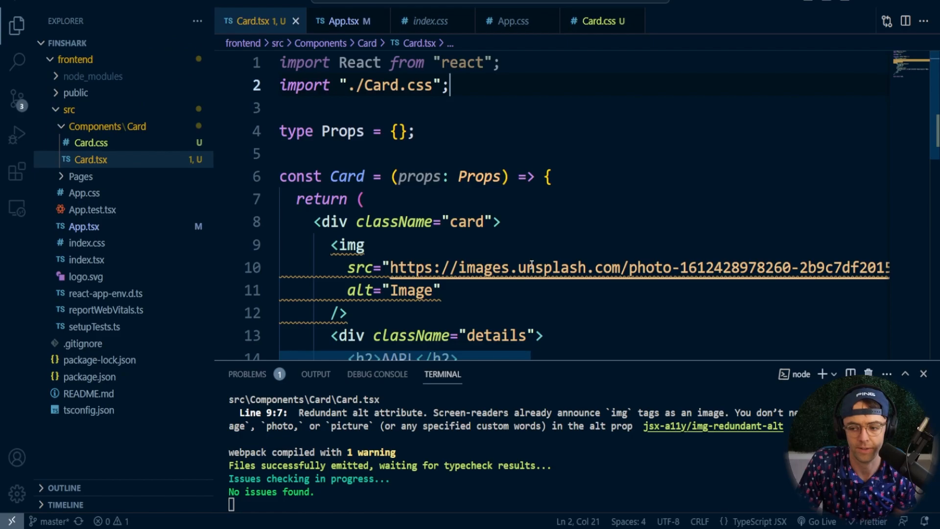
mouse_move(123, 137)
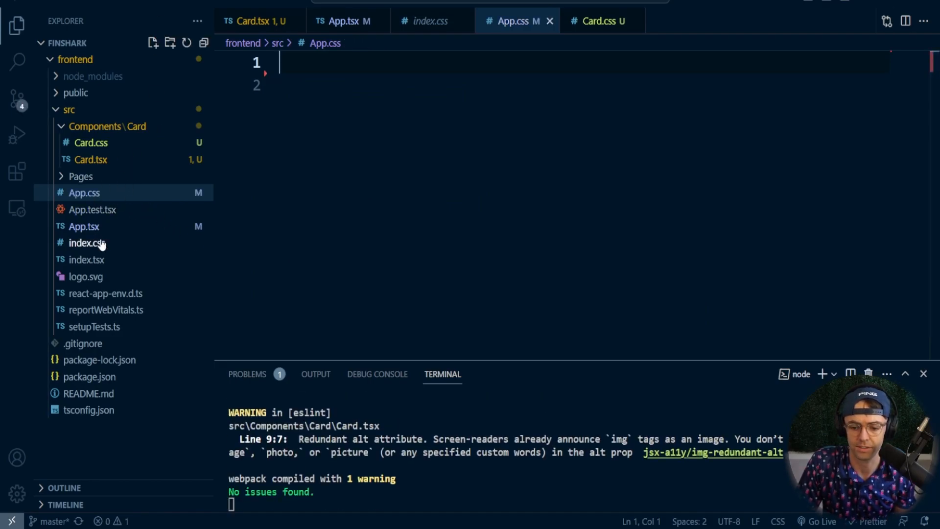
Step: Empty index.css of its default styles, matching the already-cleared App.css
click(87, 243)
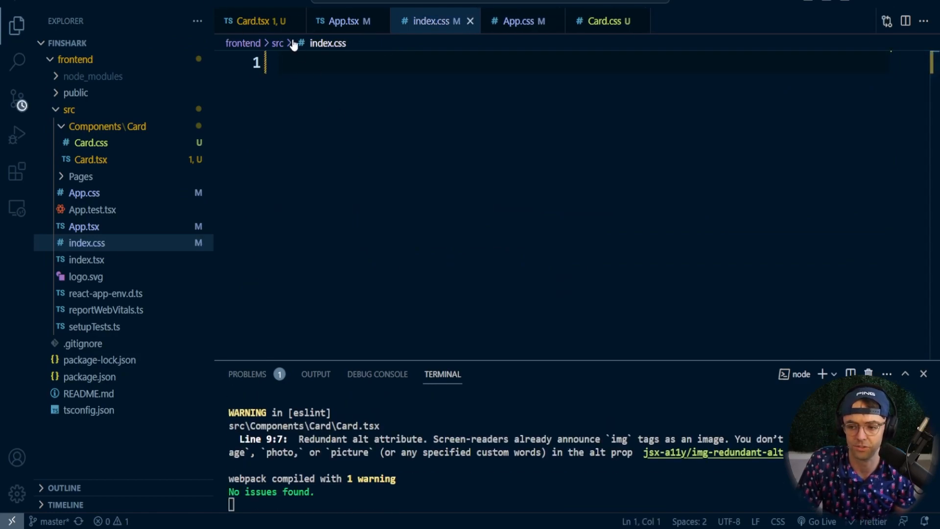
click(518, 22)
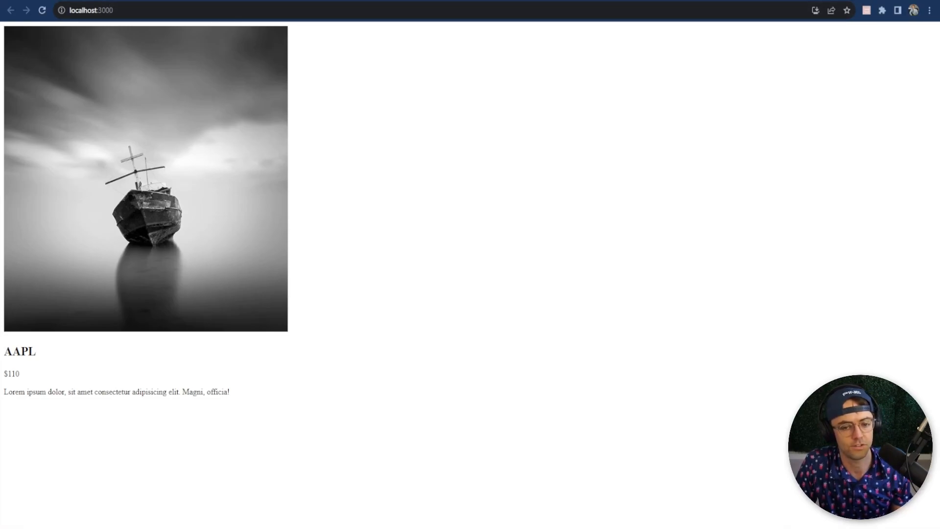
mouse_move(129, 4)
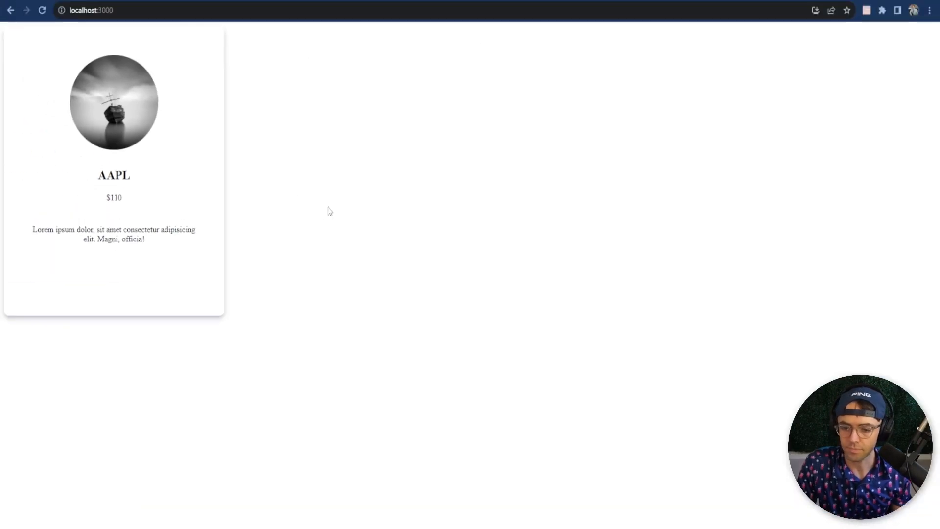
Step: Switch to localhost:3000 to see the rounded white shadowed card with circular ship image
click(40, 11)
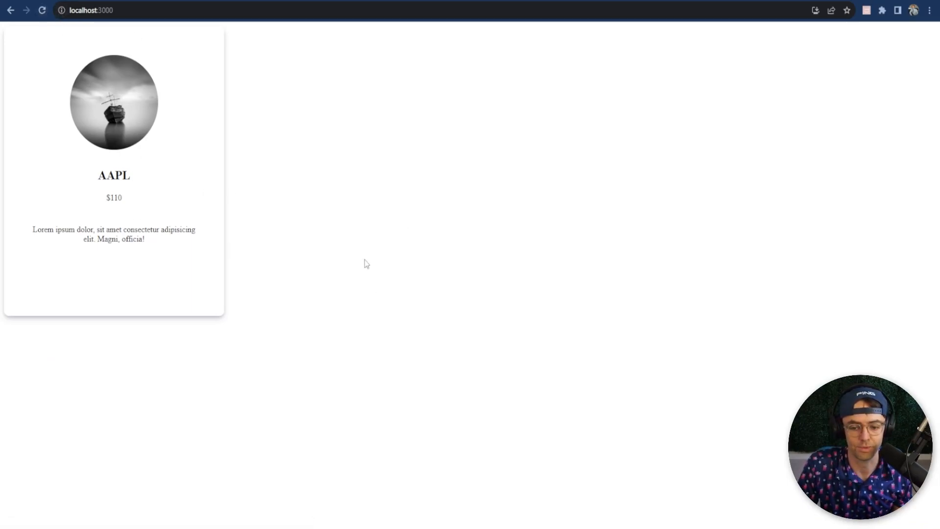
mouse_move(144, 139)
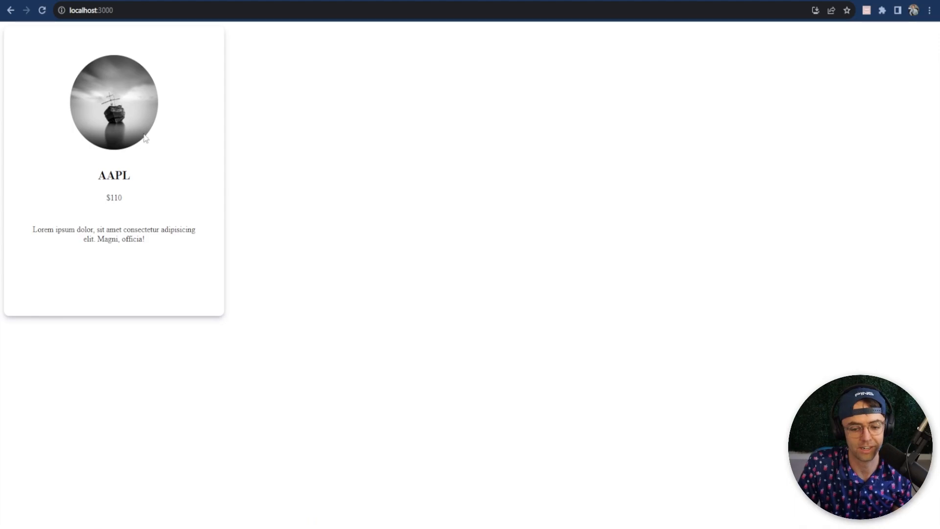
mouse_move(198, 150)
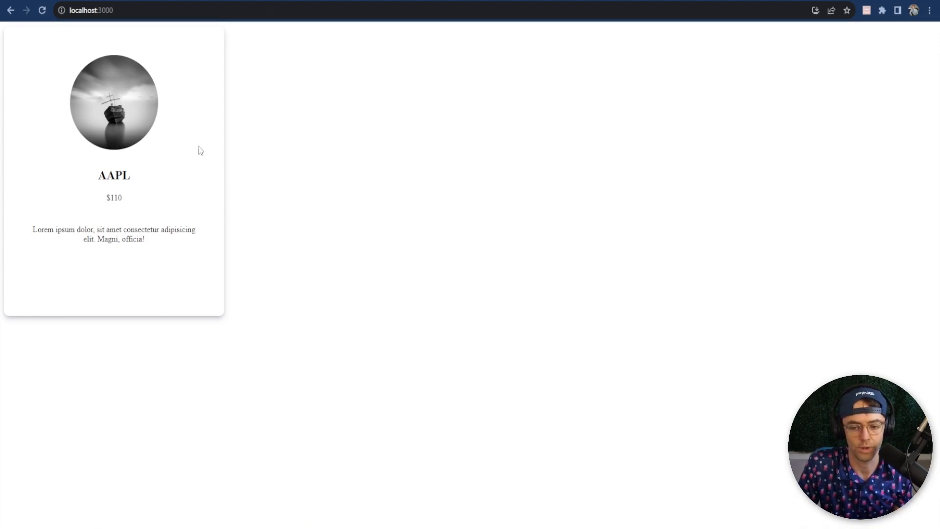
mouse_move(233, 209)
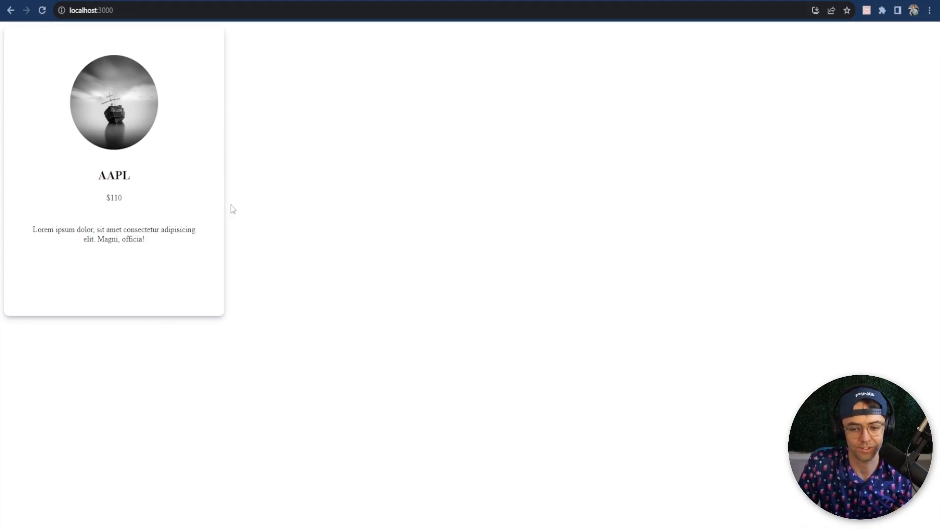